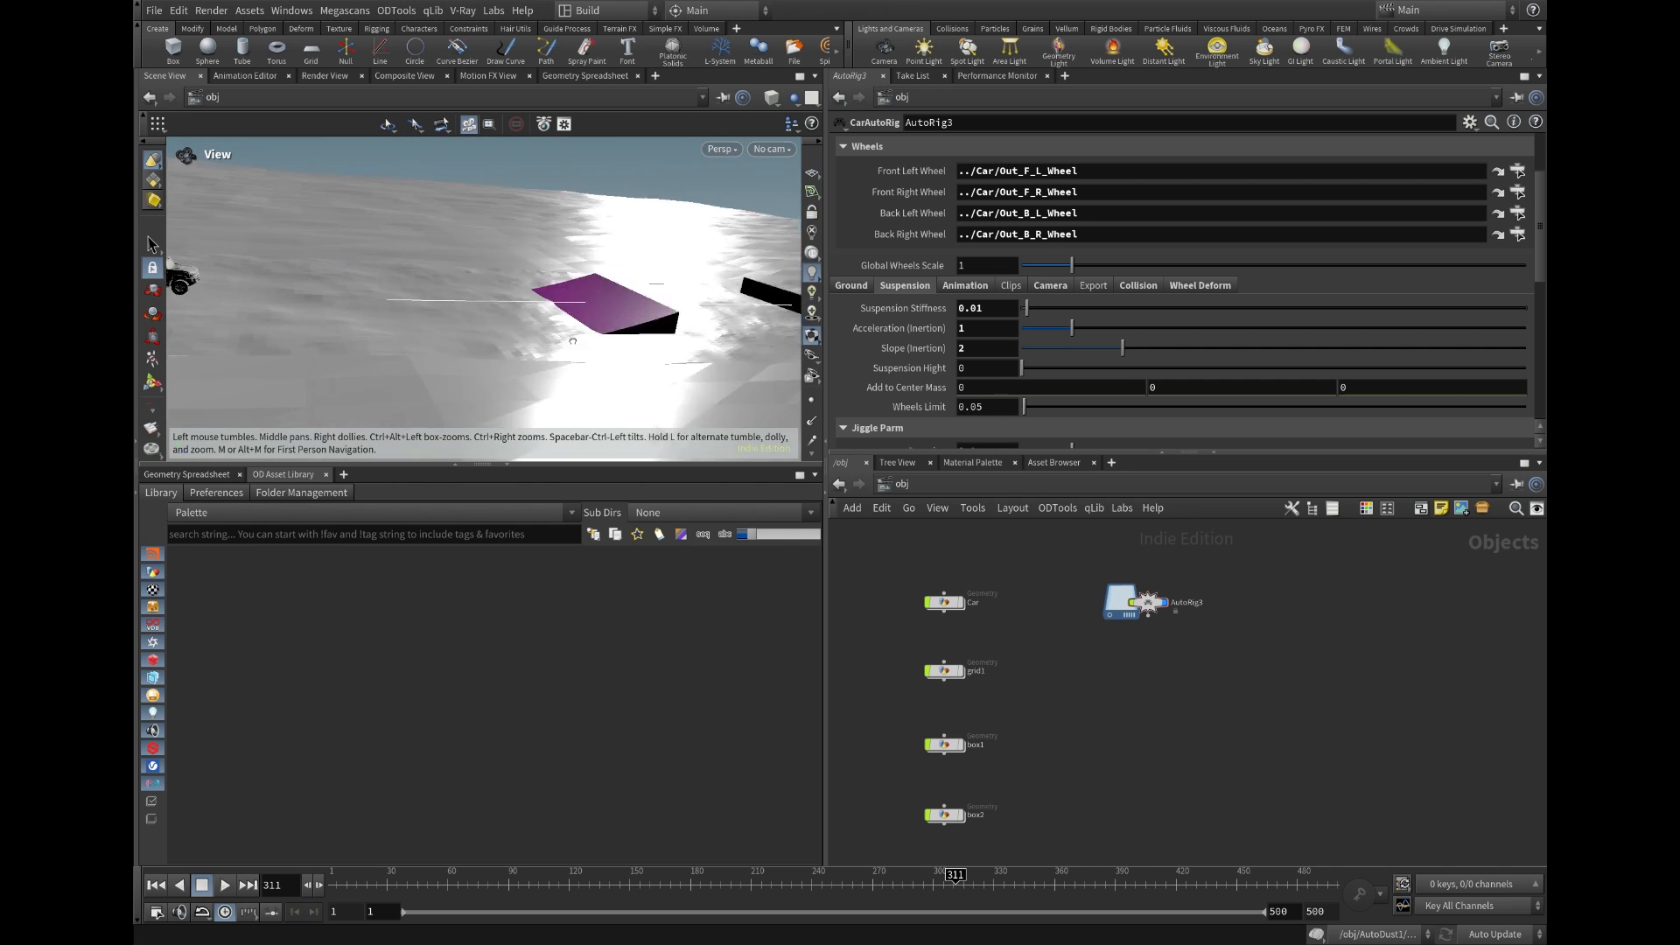
Orbit the viewport to frame the car, its curve path and both purple ramps.
left_click_drag(954, 873, 986, 873)
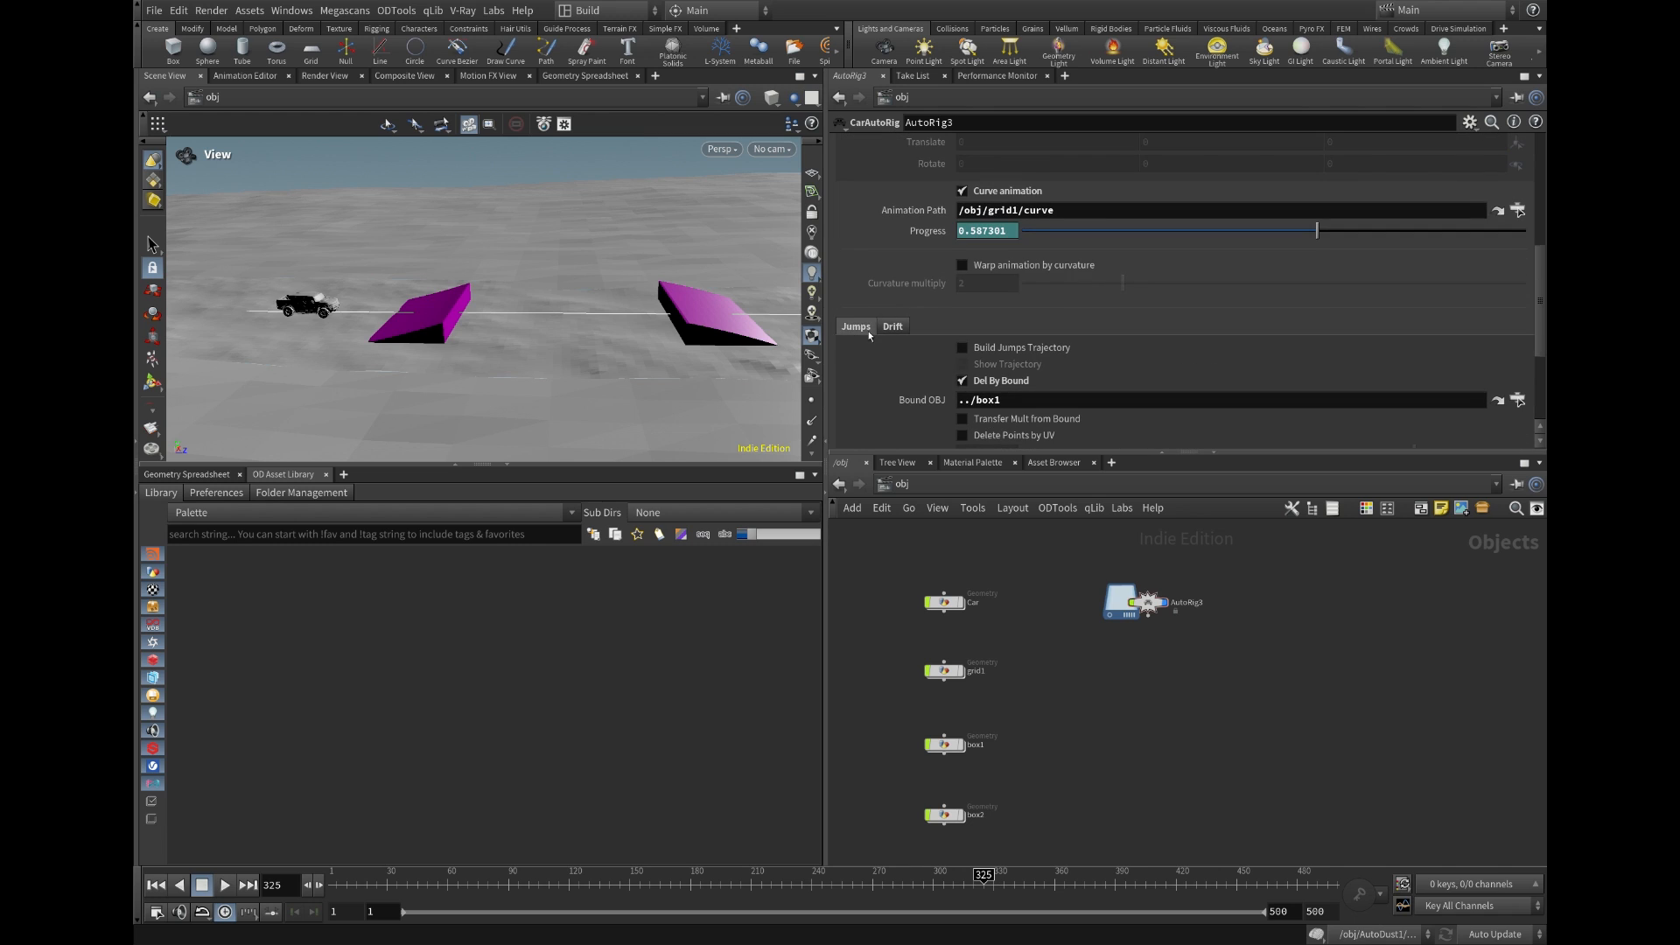
Enable Build Jumps Trajectory and Show Trajectory, and re-enable Del By Bound.
left_click(962, 347)
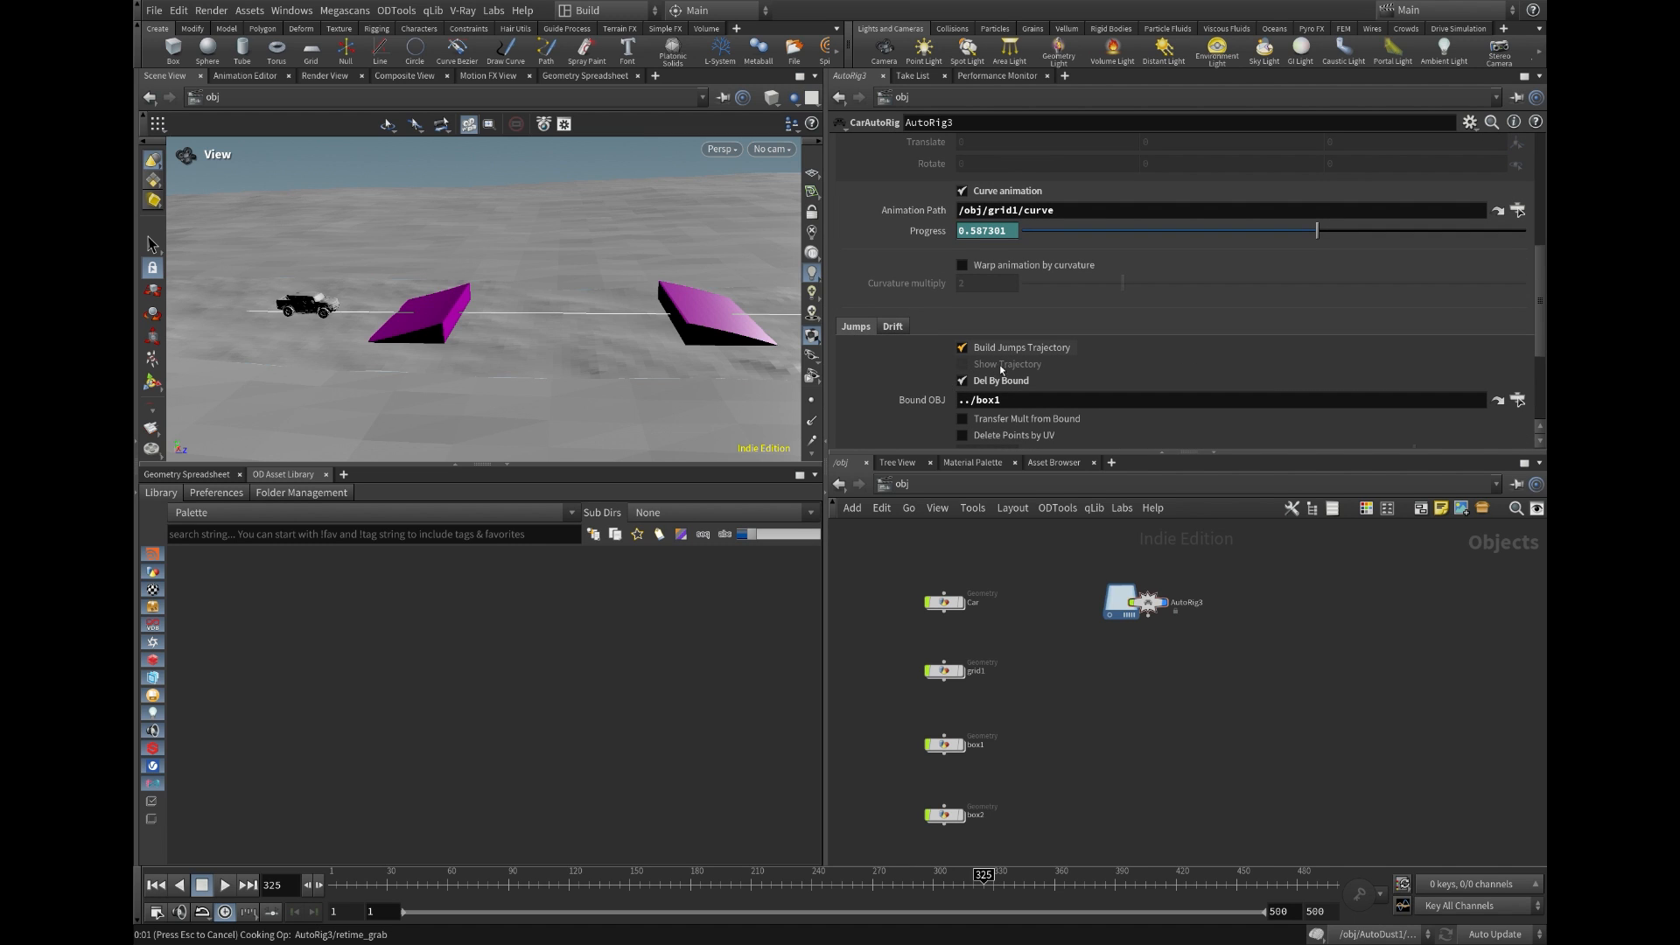
left_click(962, 363)
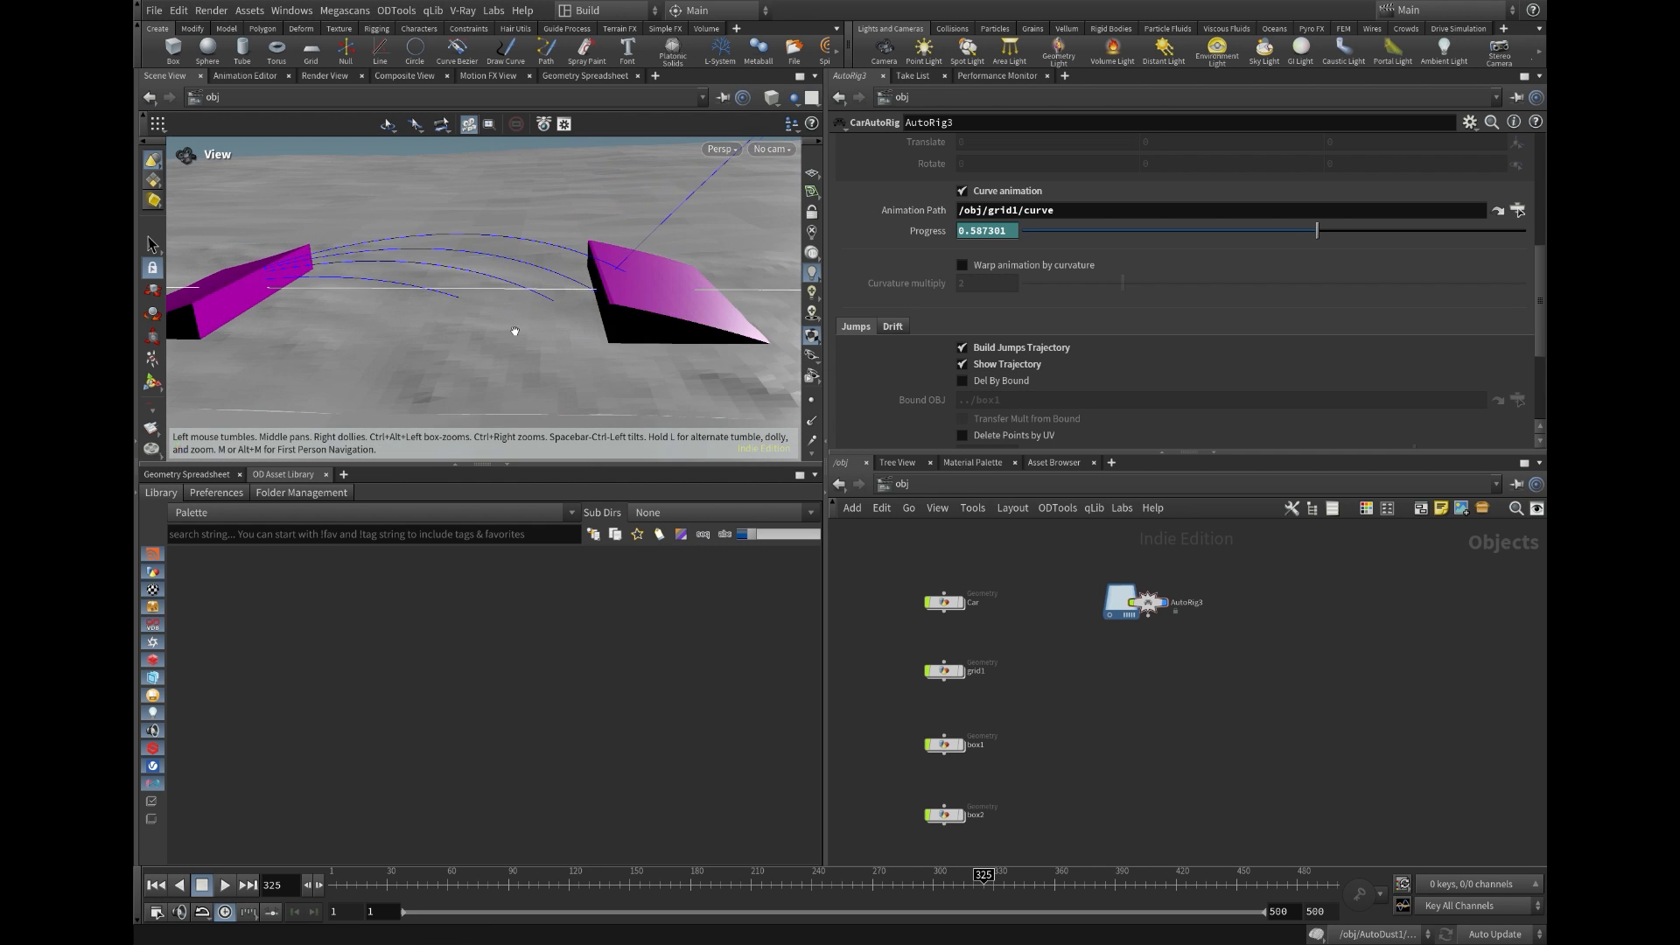
left_click(963, 381)
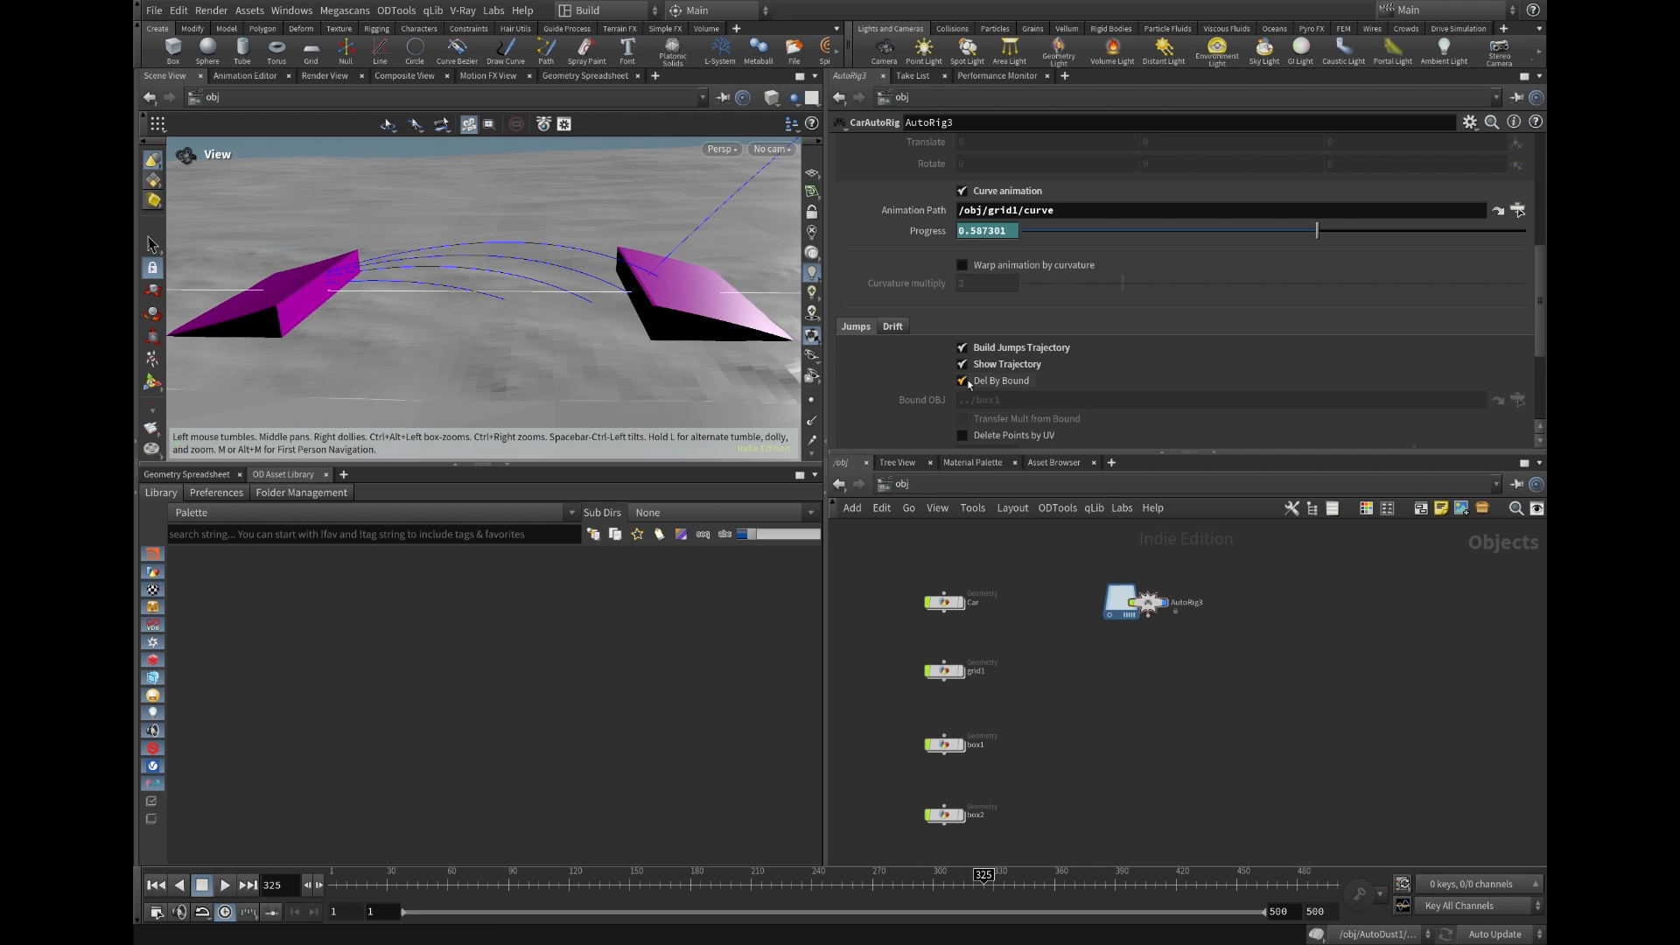
left_click(963, 381)
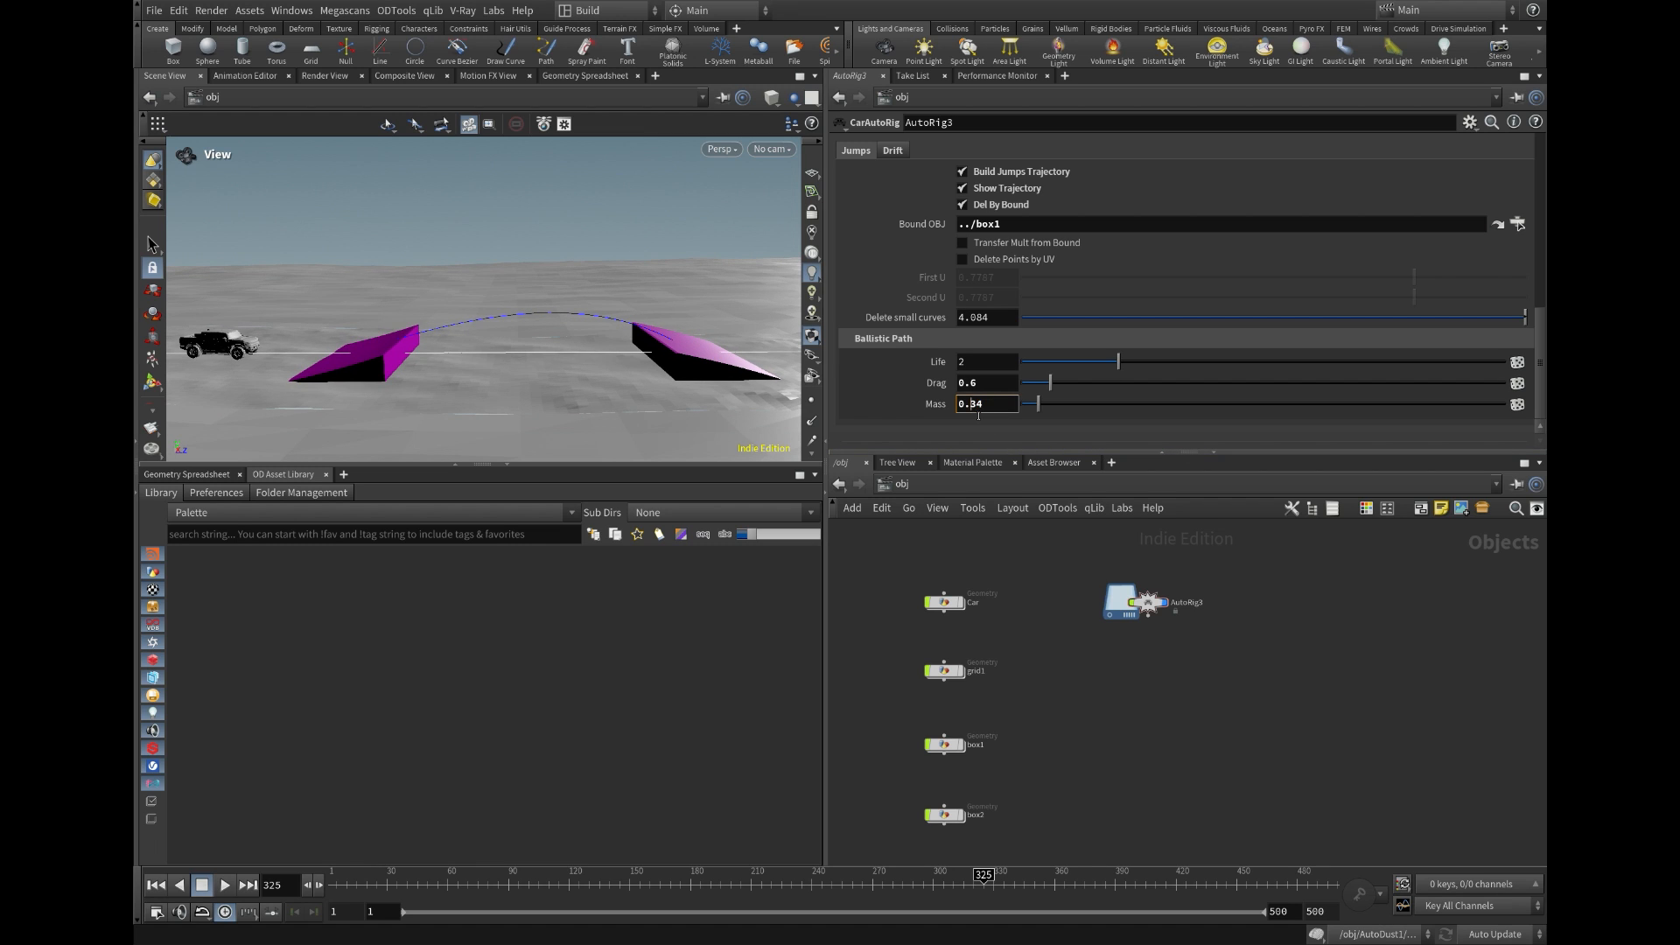
Set Ballistic Path Drag to 0.9 and try Mass values 0.6 and 0.34, scrubbing the timeline.
type("0.6")
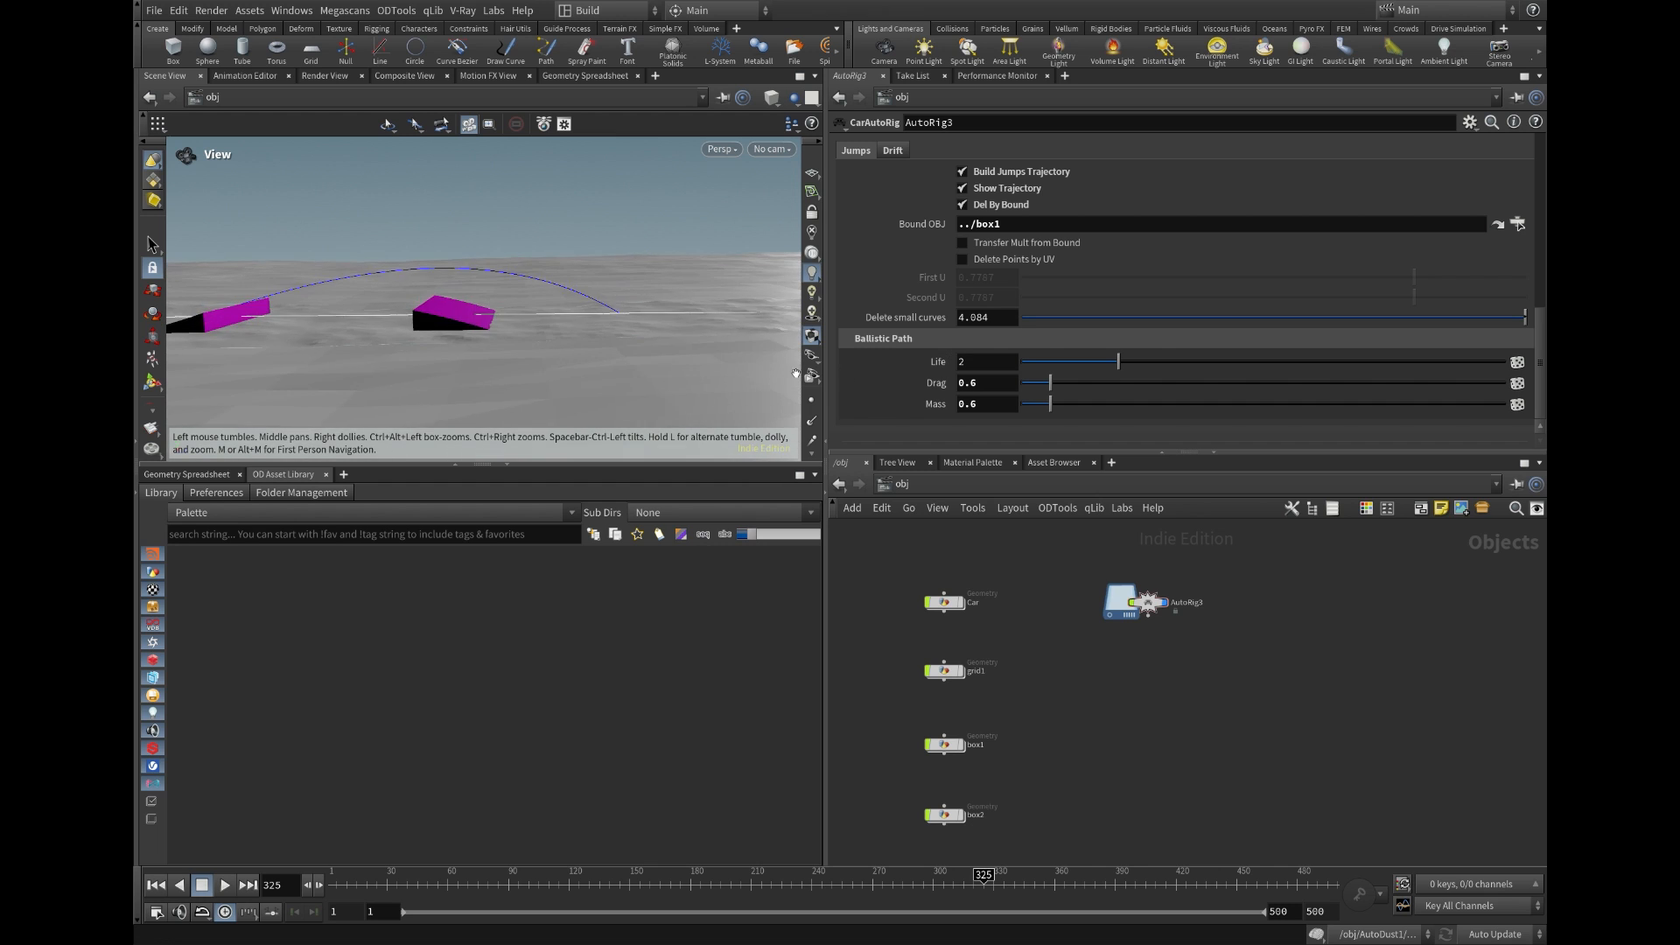
left_click(983, 382)
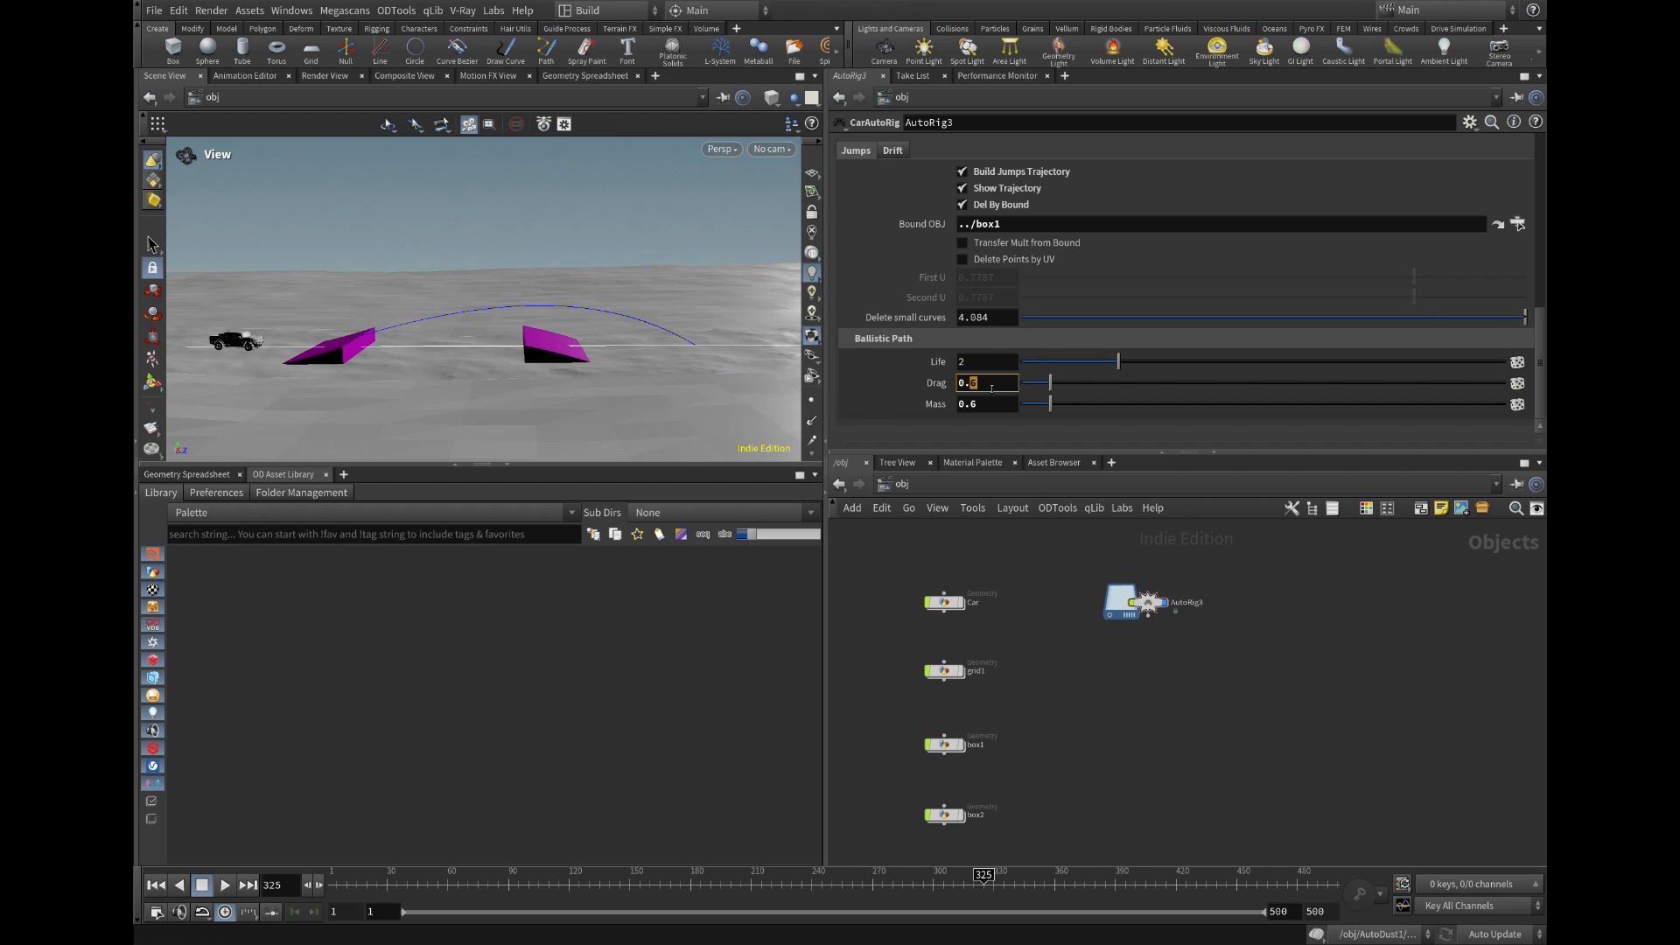
type("0.9")
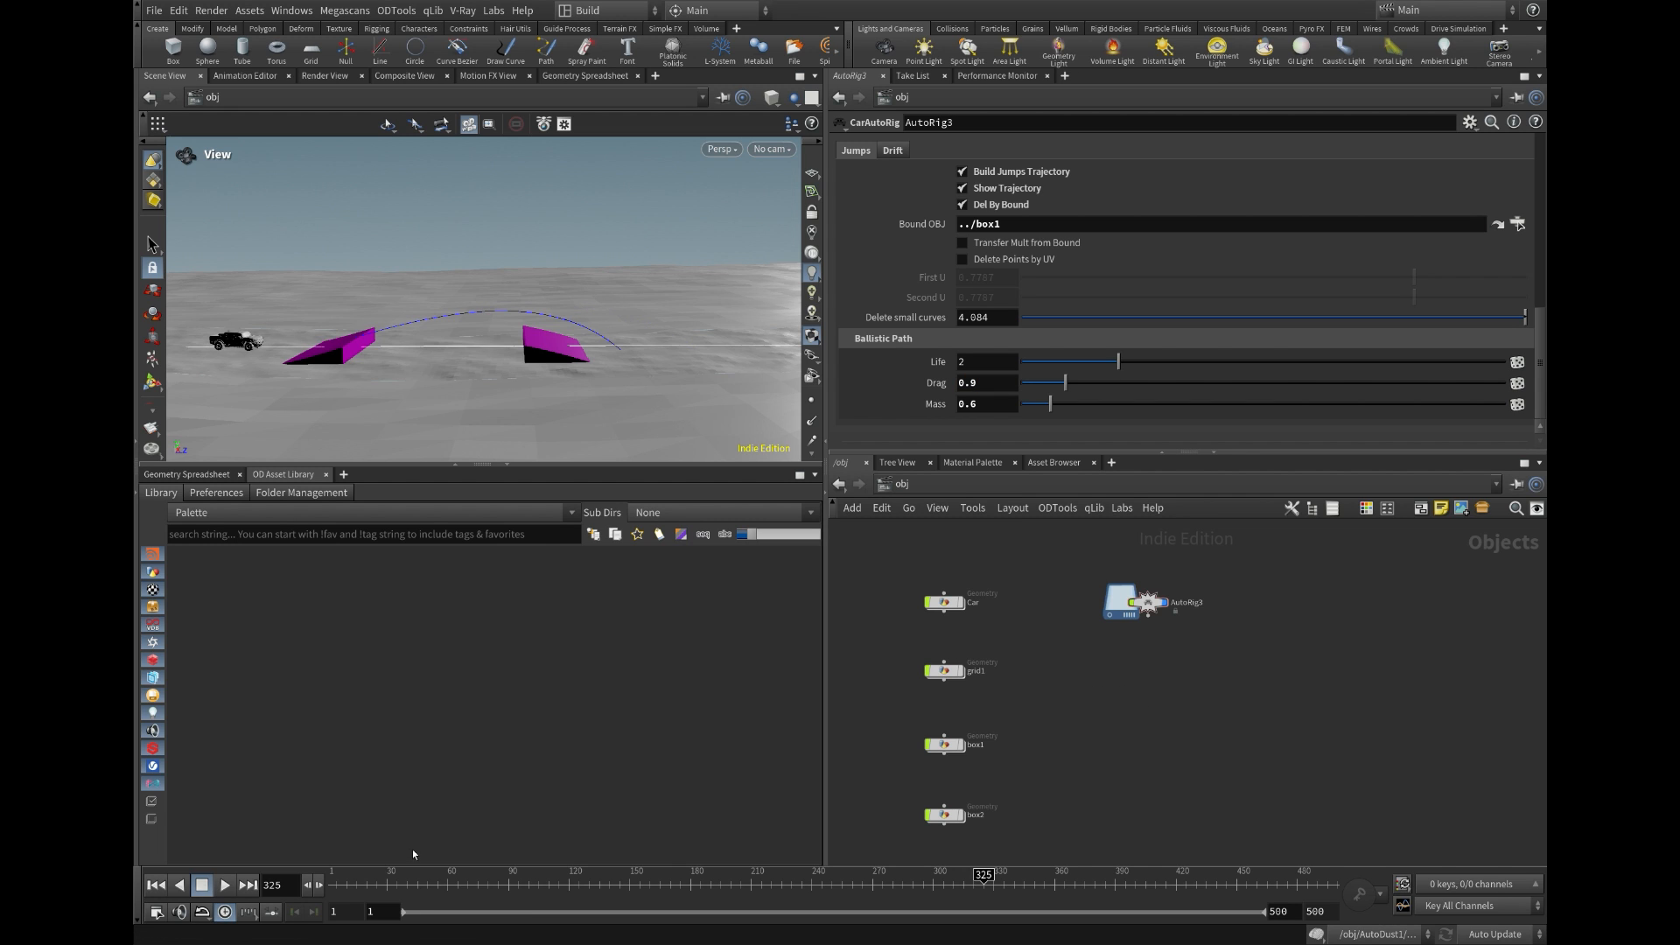
left_click_drag(982, 874, 993, 874)
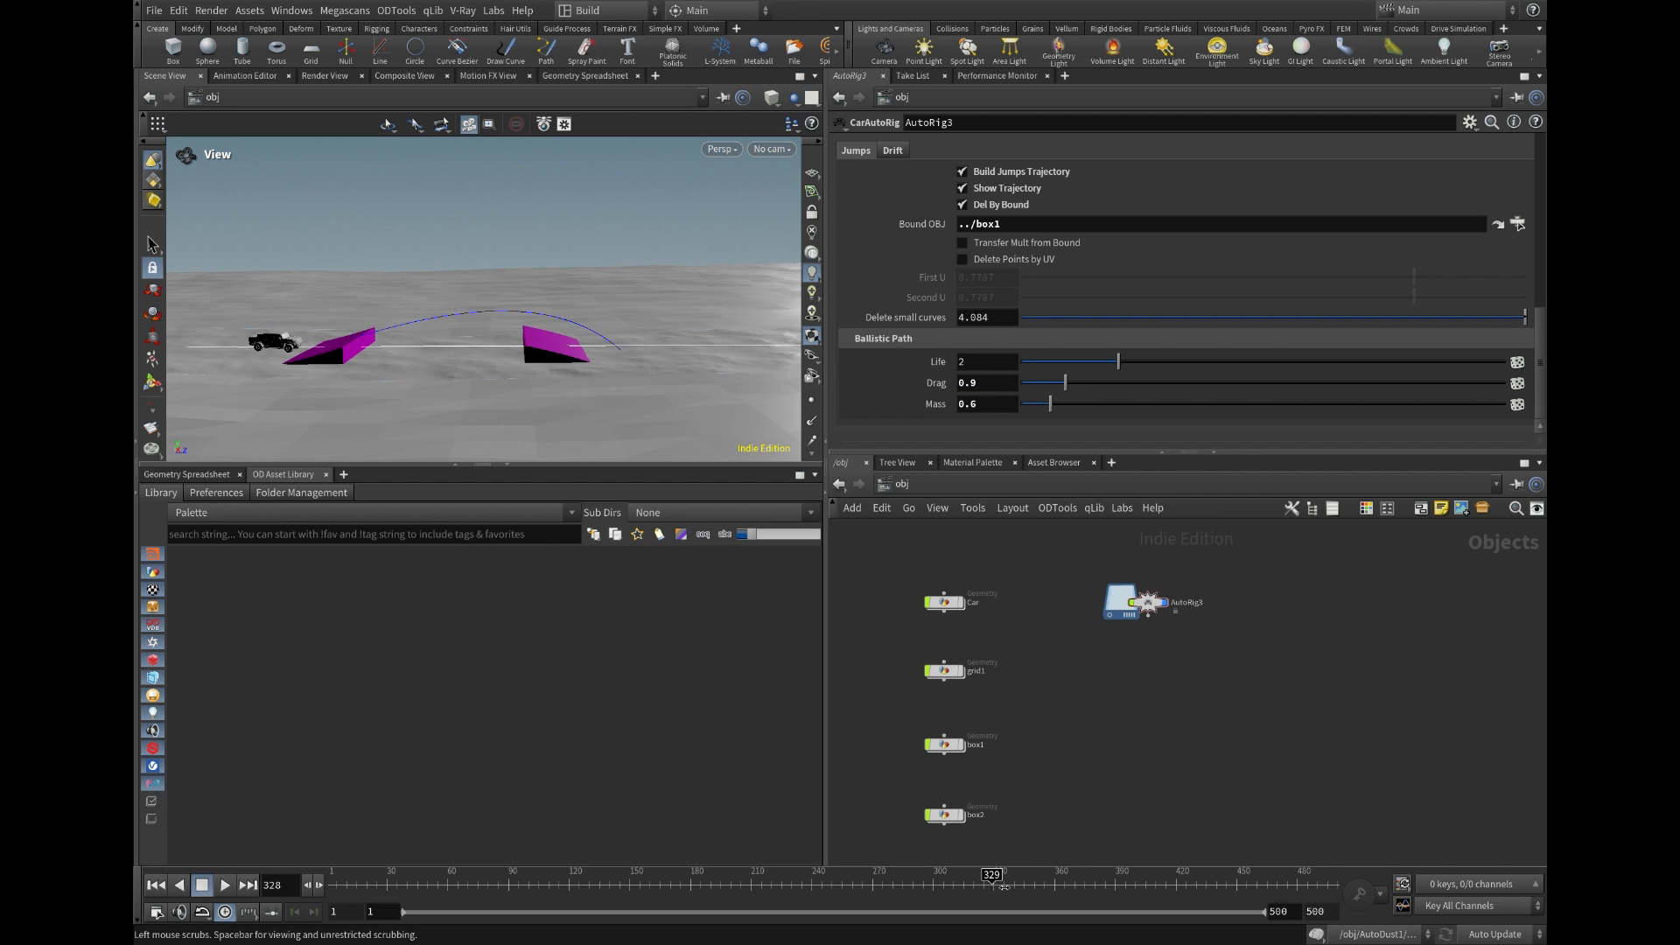
type("0.34")
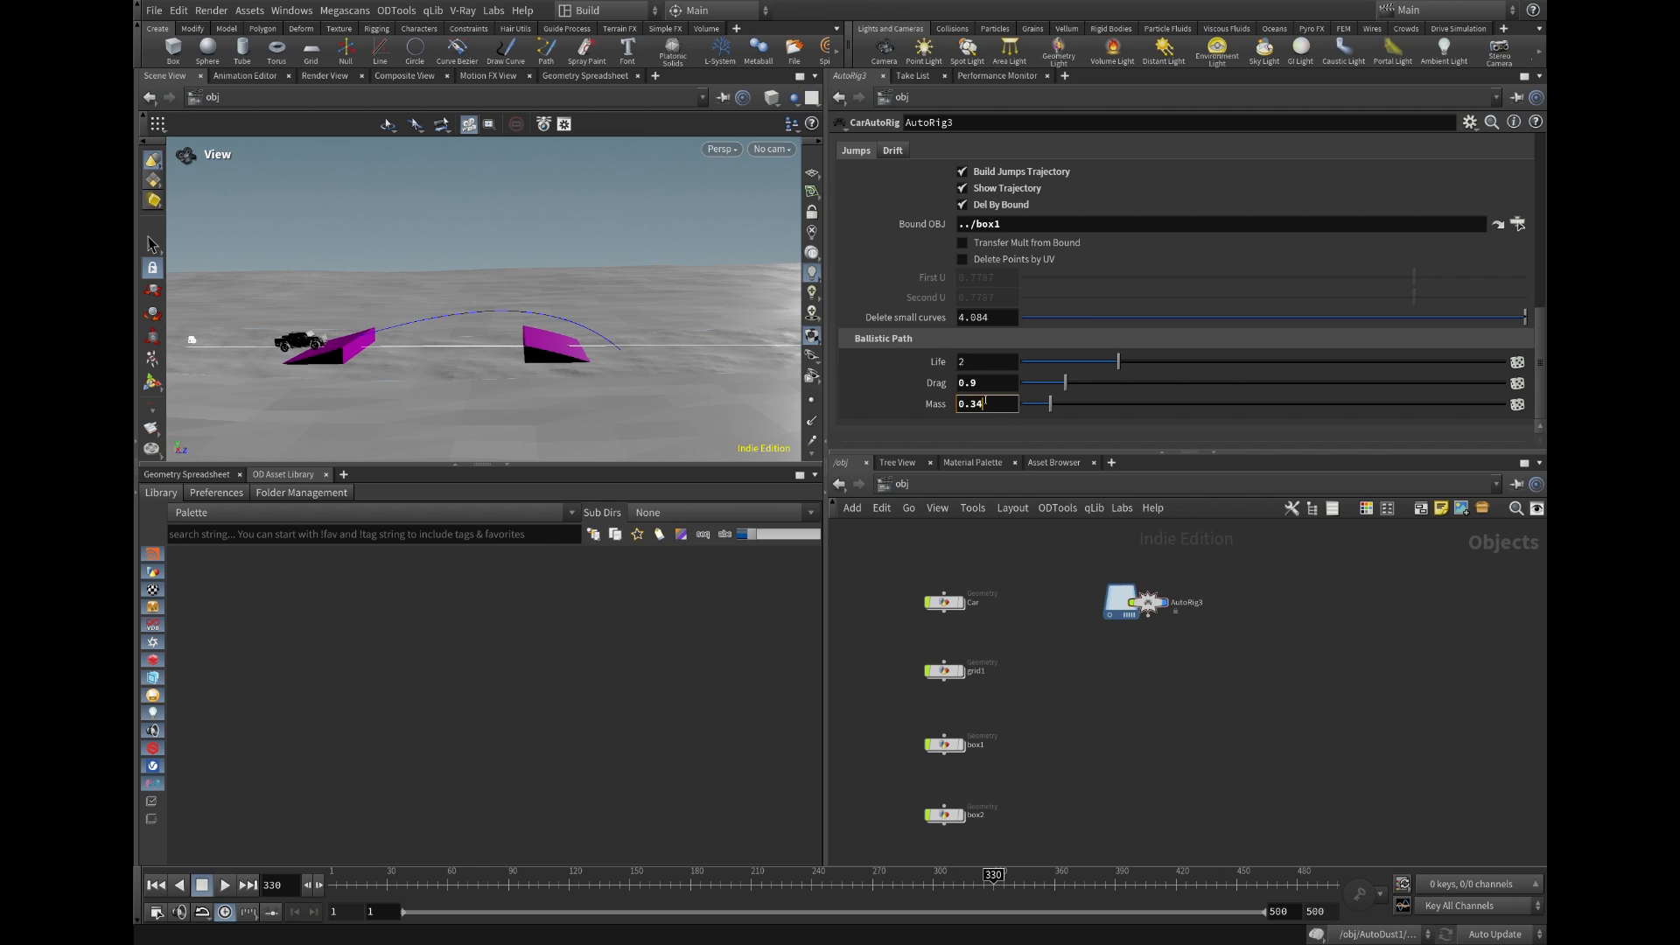
type("0.6")
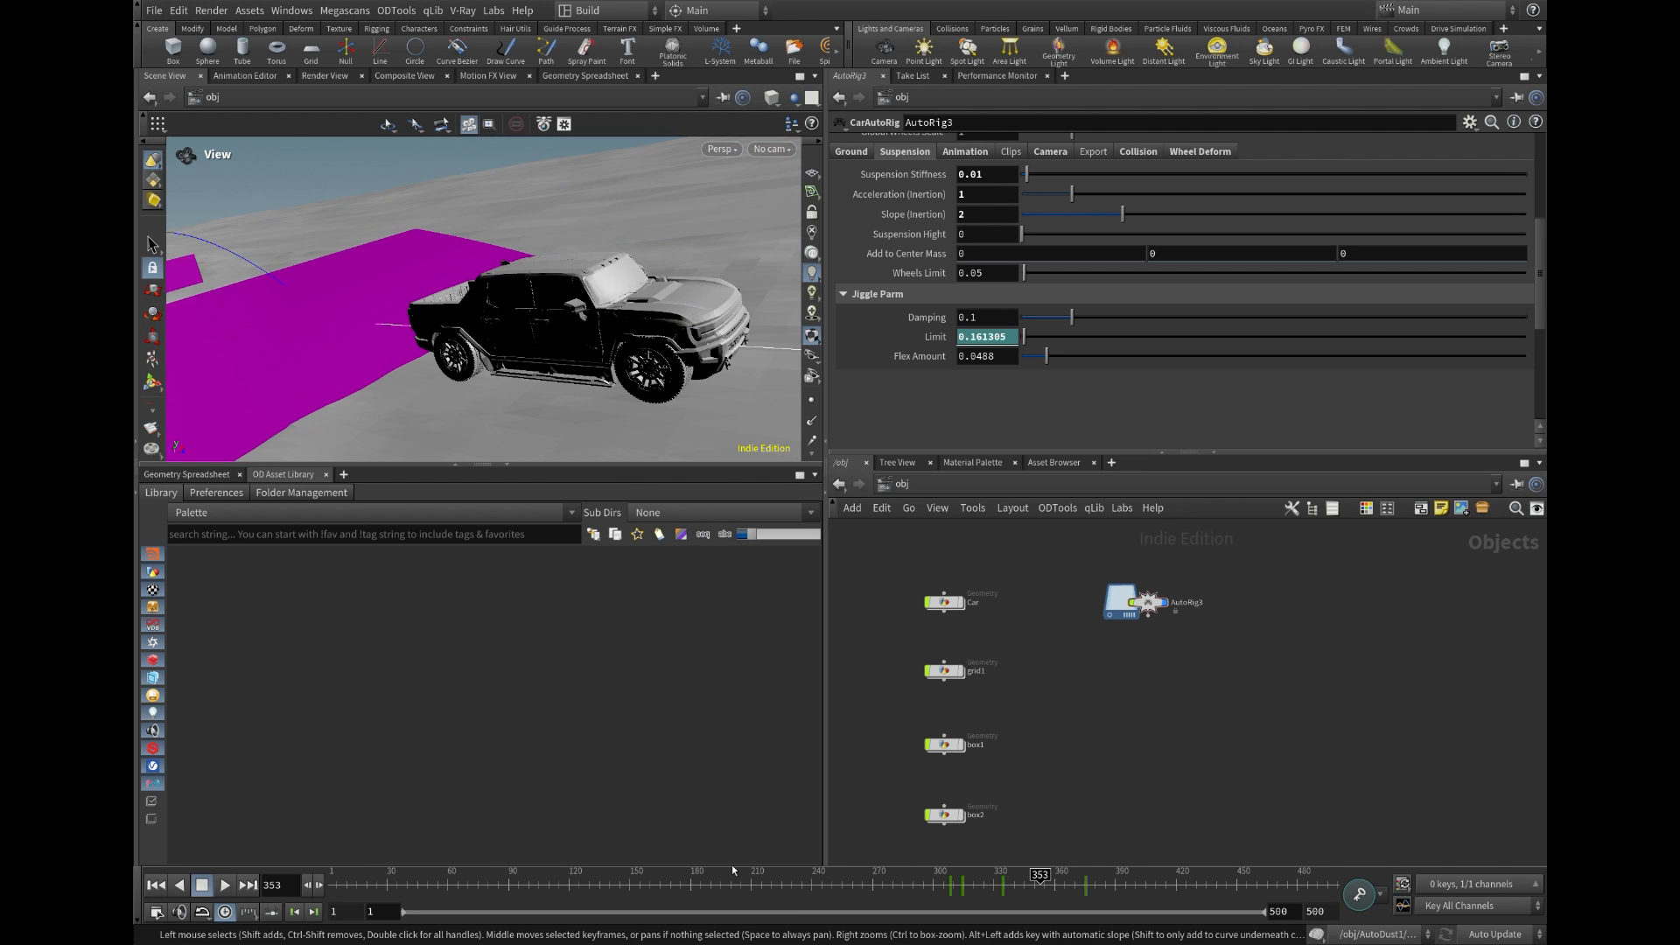
Drag the Suspension tab's Jiggle Parm Limit slider to about 0.16.
left_click_drag(1044, 336, 1037, 336)
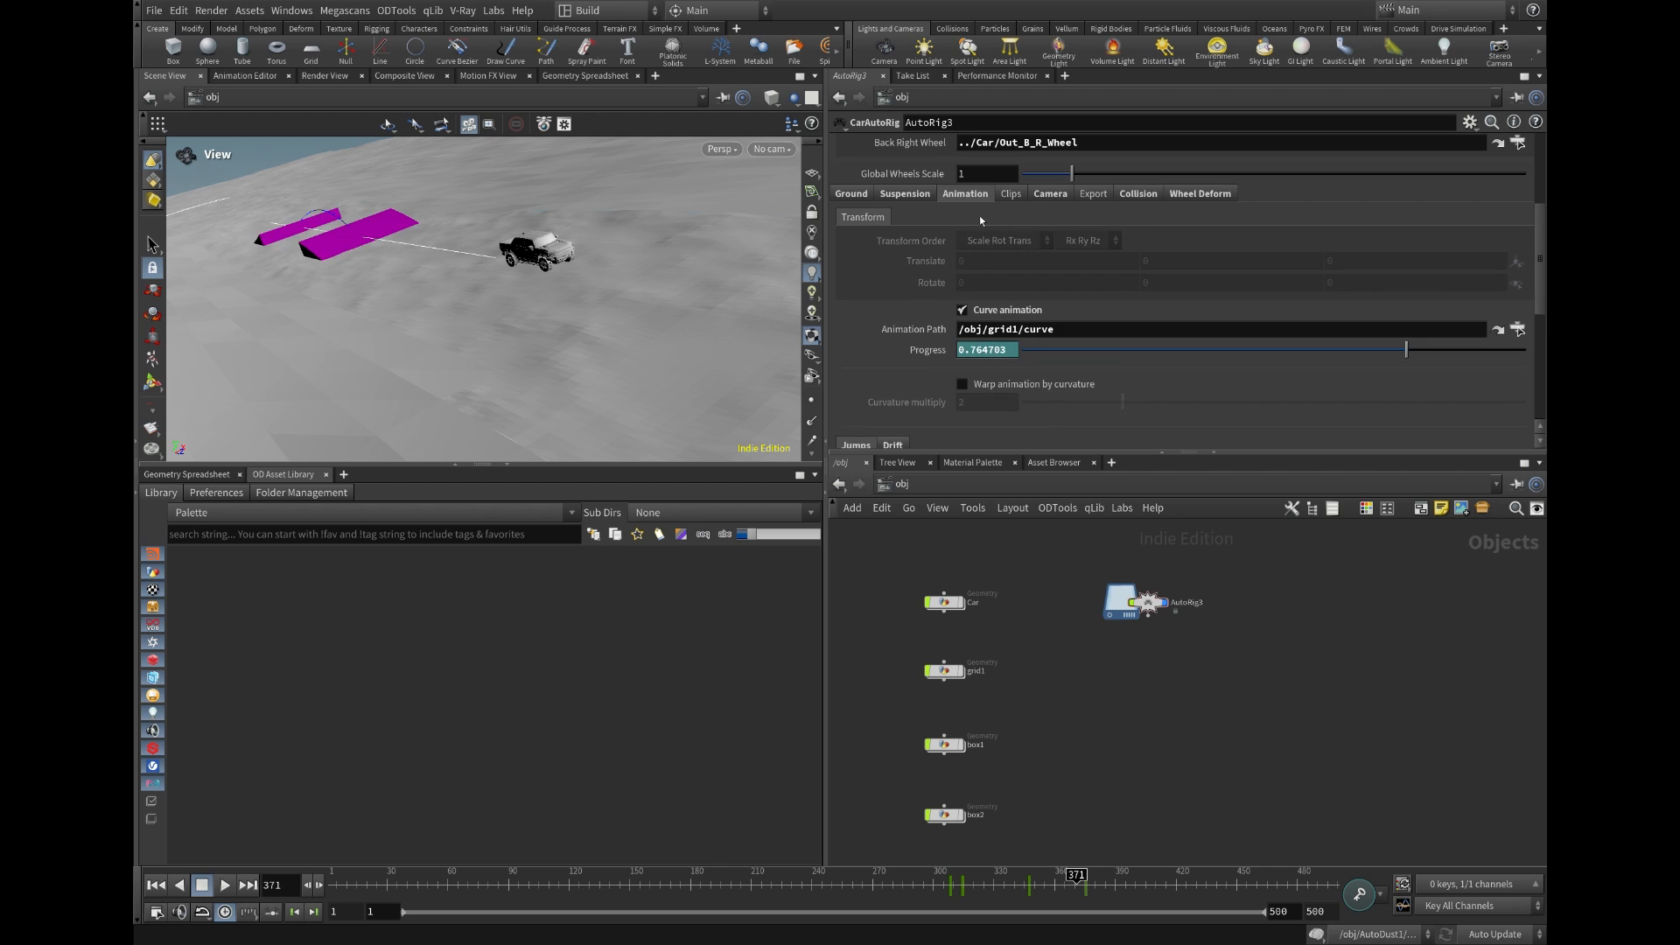
View the AutoRig3 Camera tab and the adjacent tab showing the Vellum collision proxy.
left_click(1009, 194)
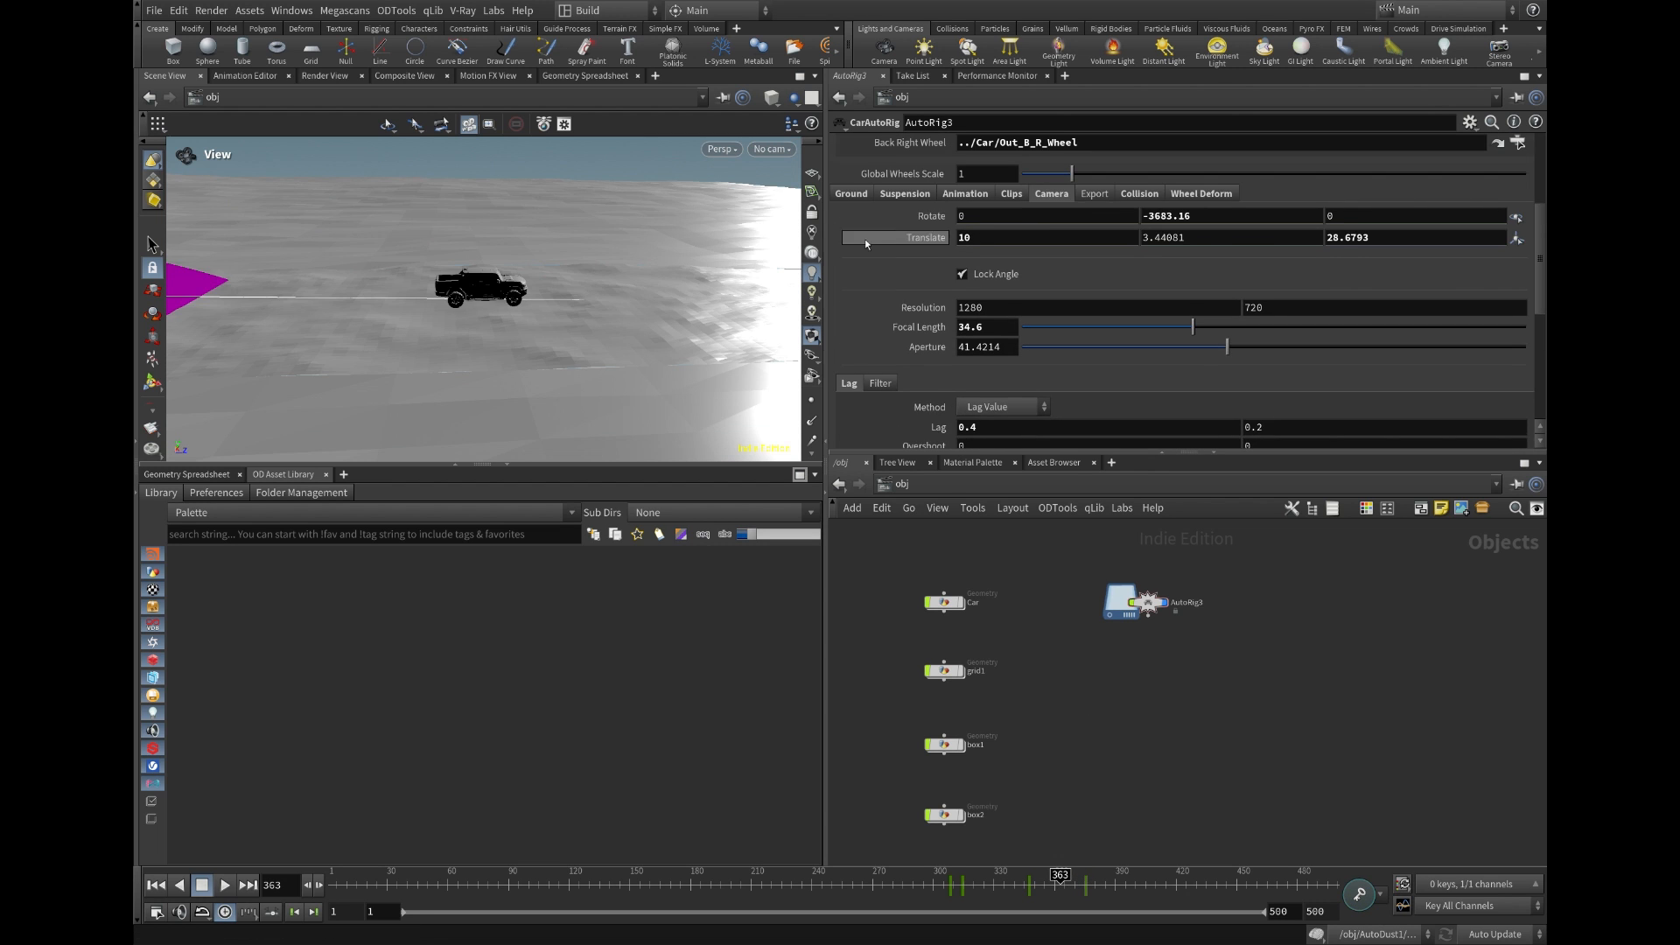
left_click(1138, 192)
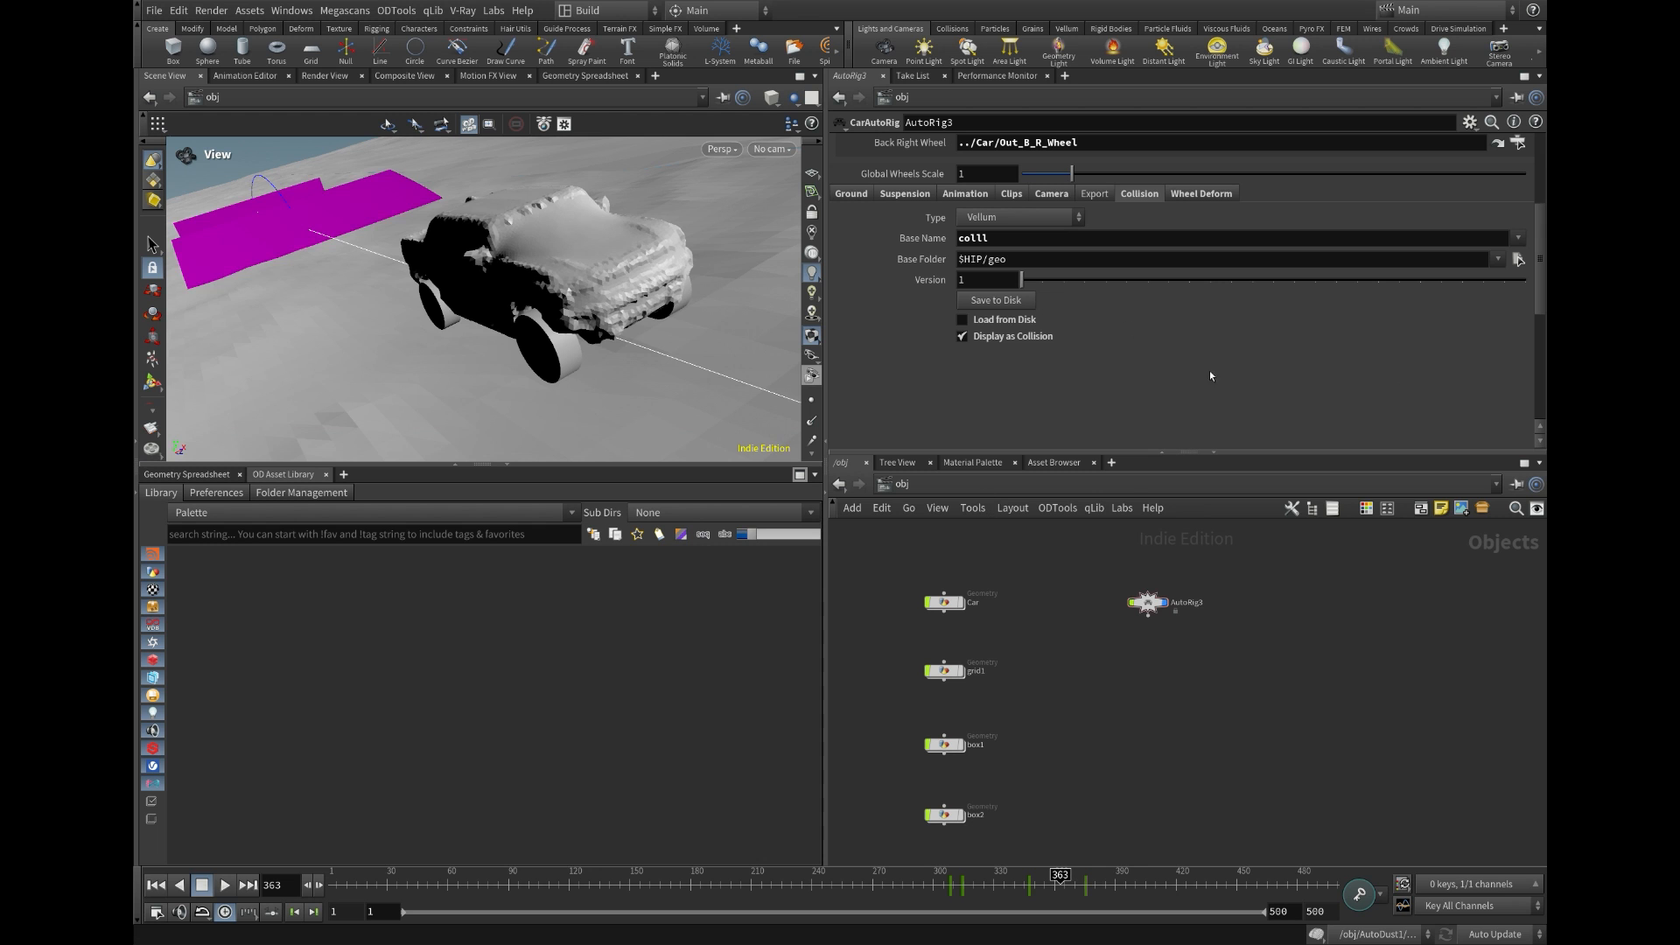
Enable Load from Disk, disable Display as Collision, and play then stop the timeline.
left_click(961, 319)
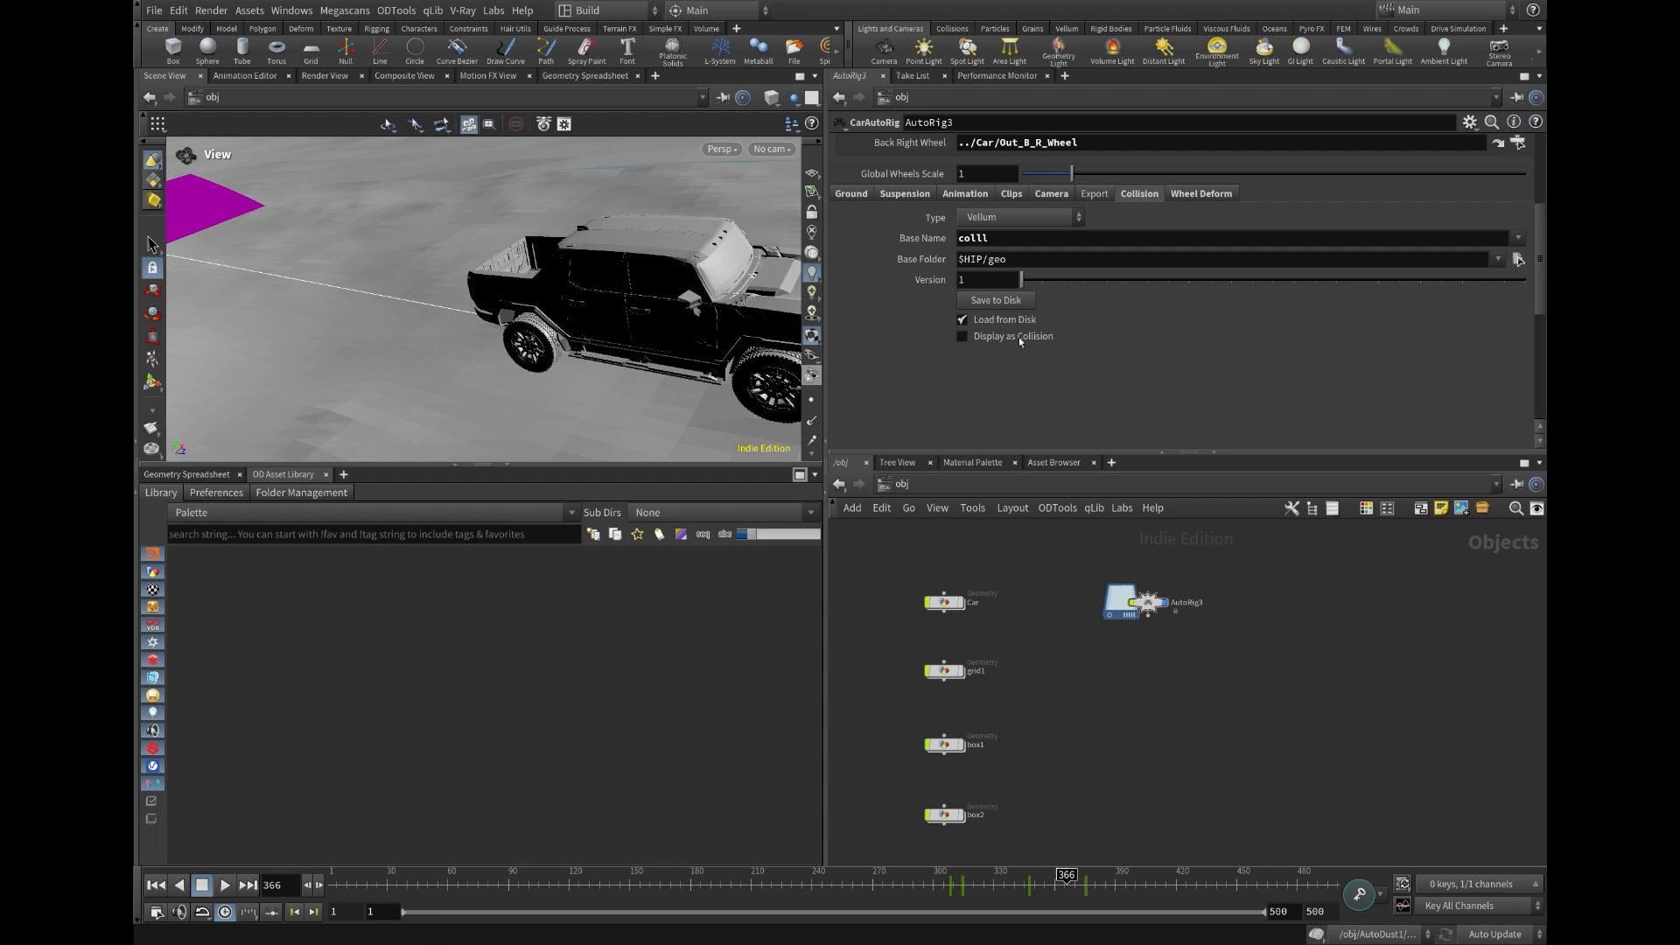
left_click(224, 884)
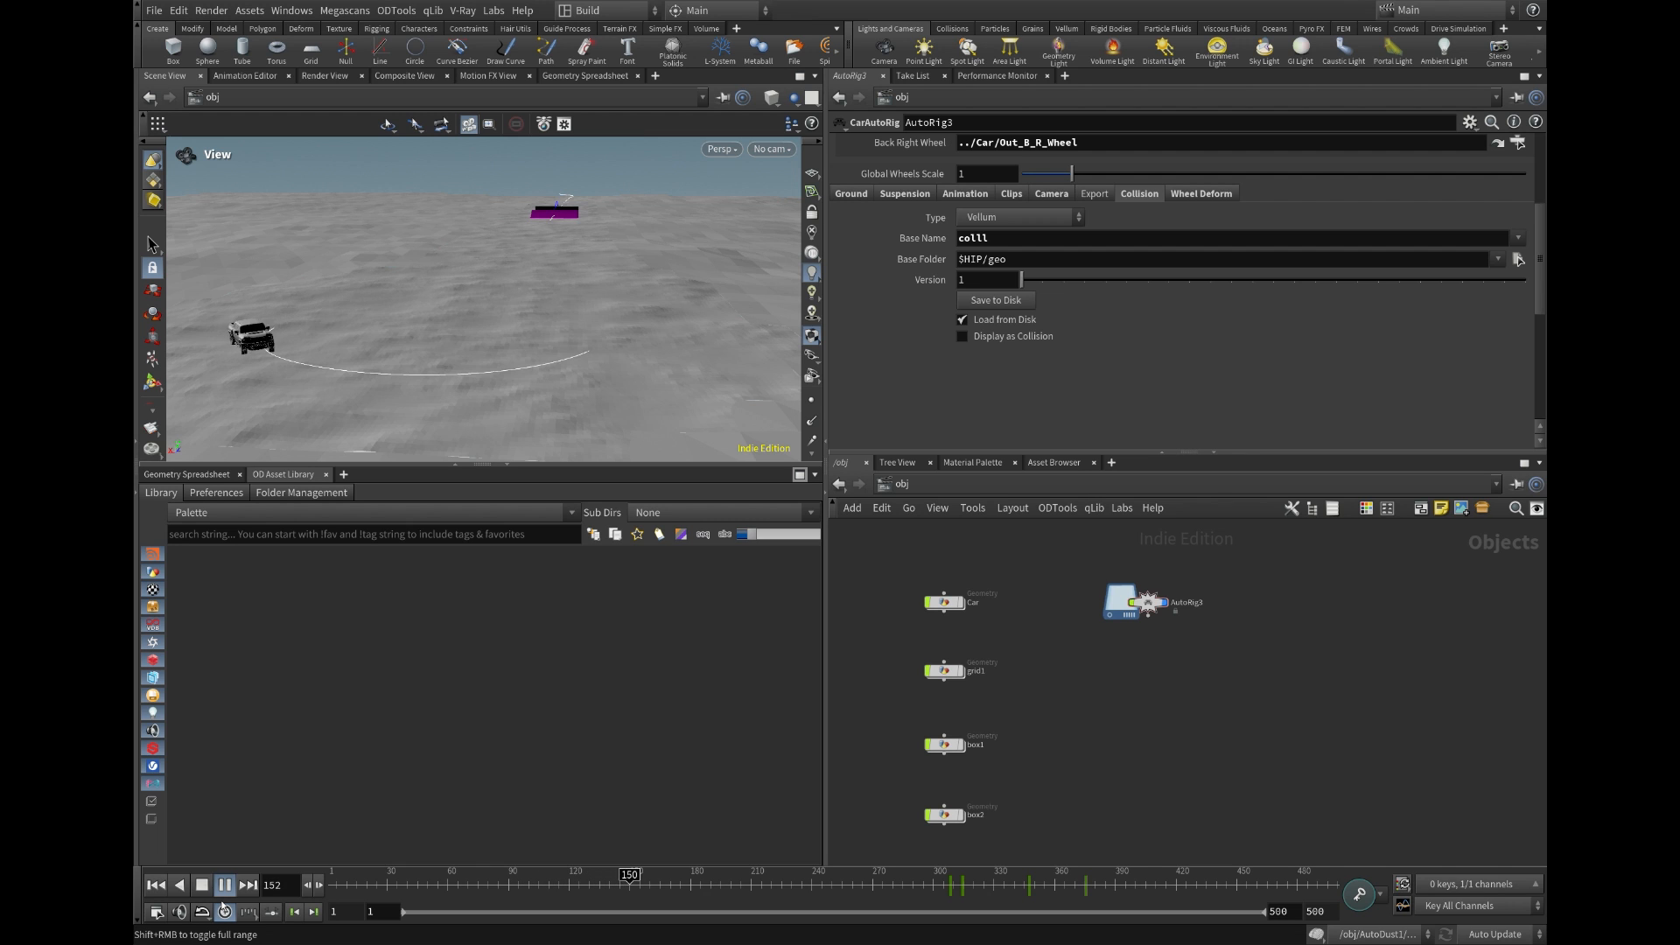
left_click(224, 884)
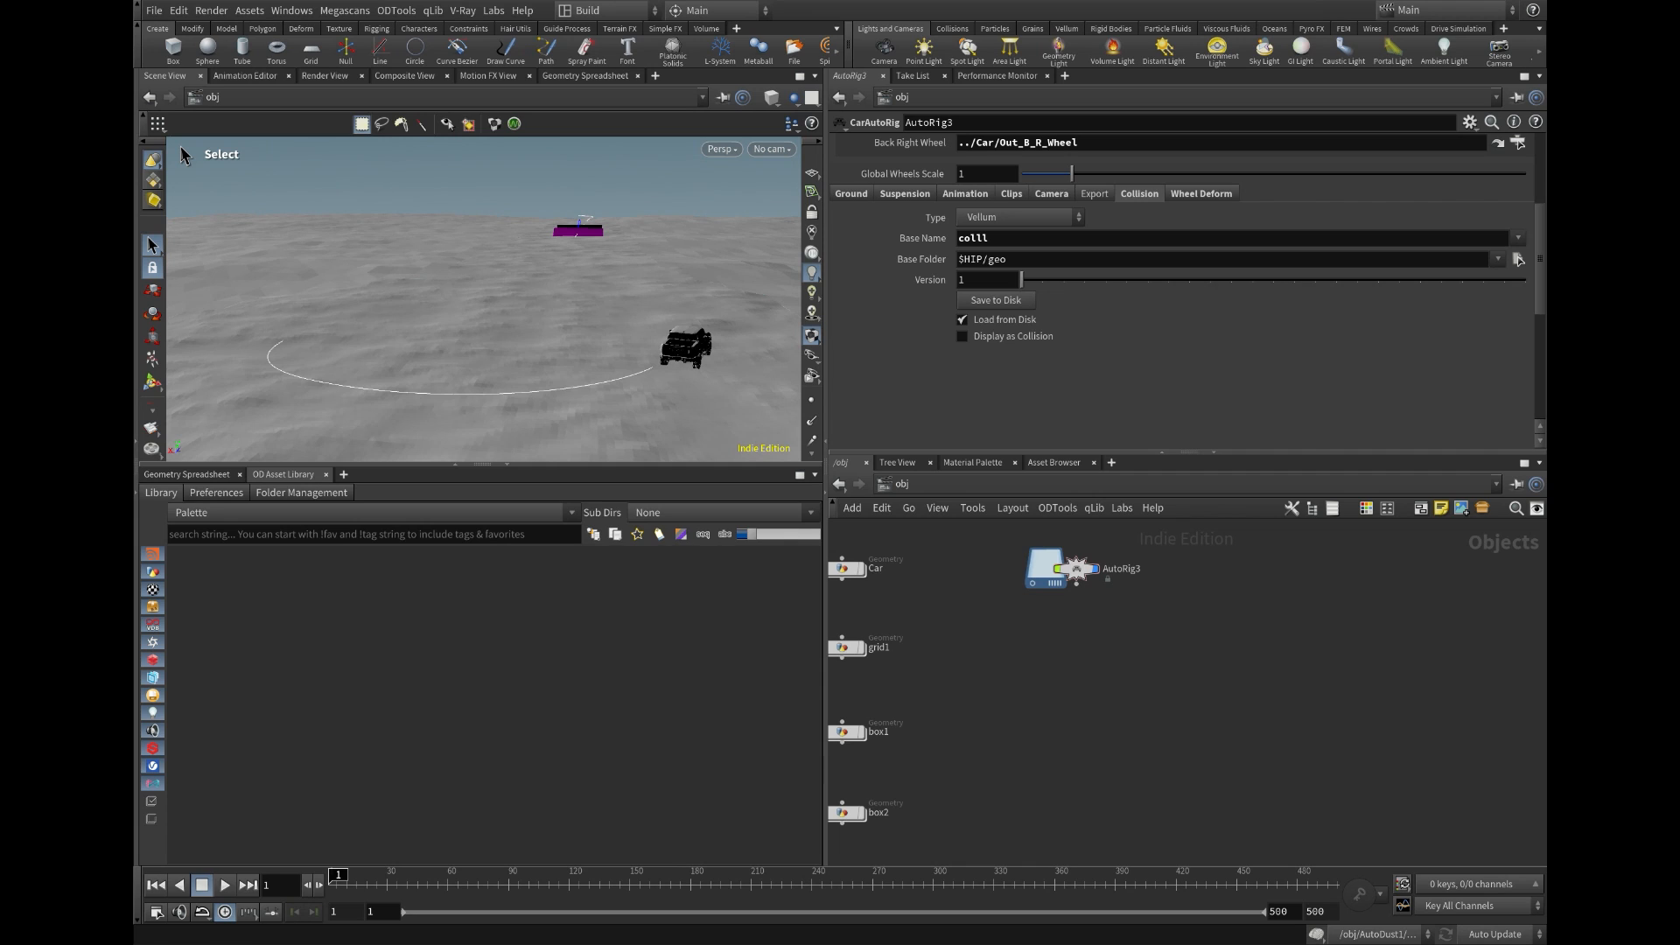
mouse_move(735, 858)
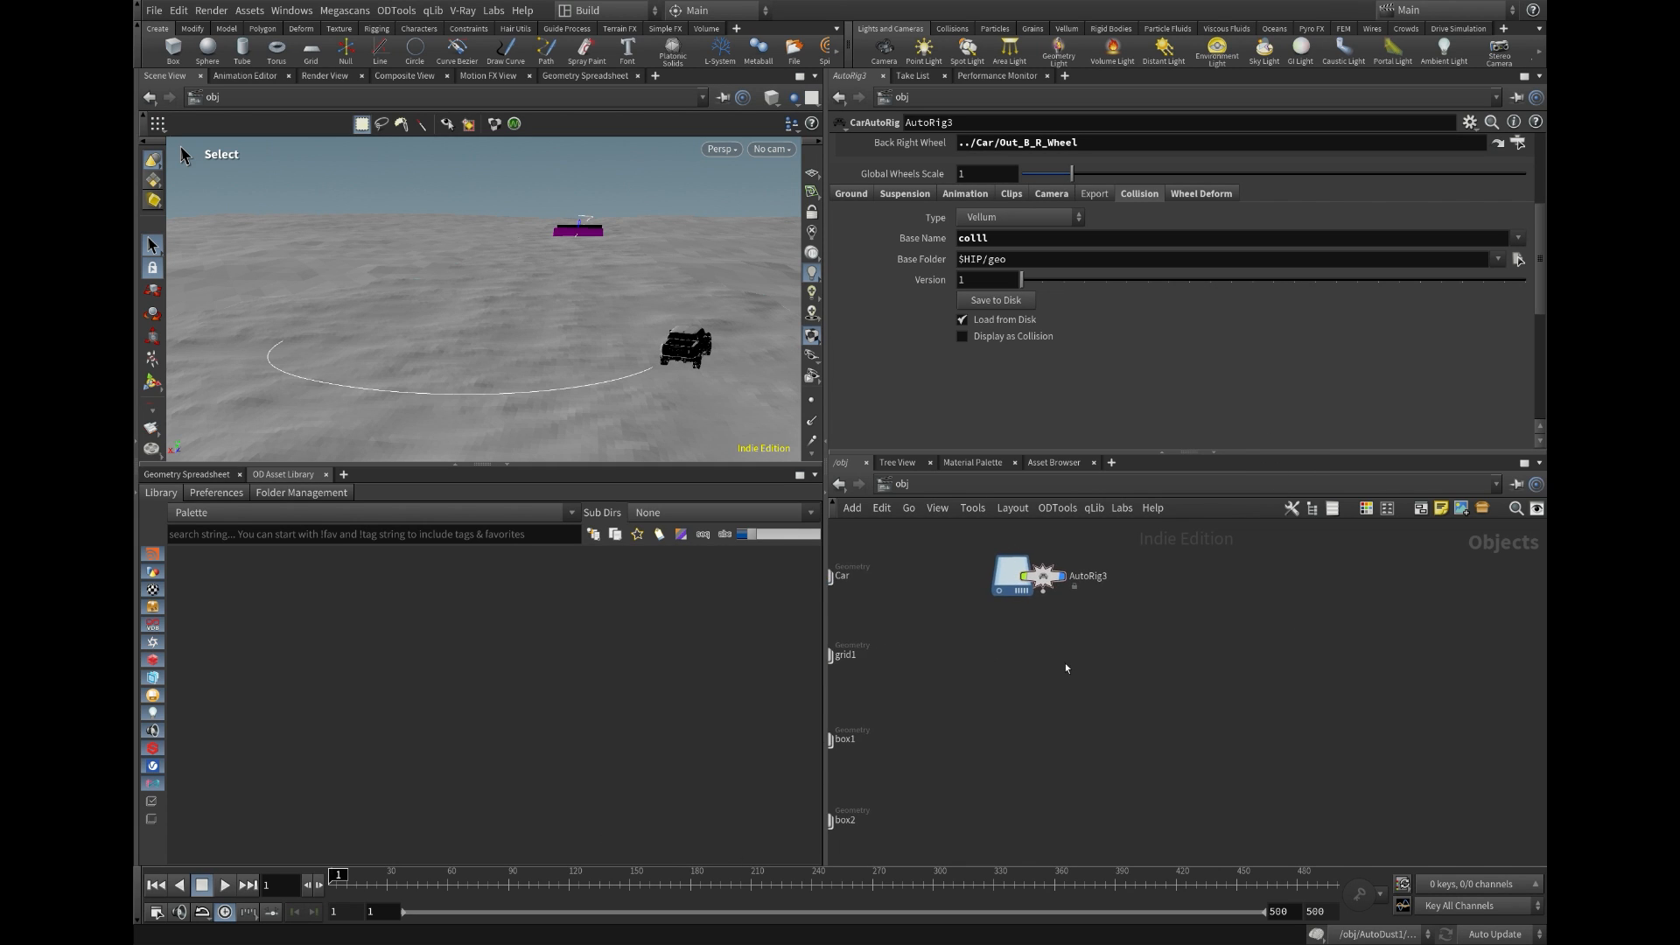
mouse_move(1060, 672)
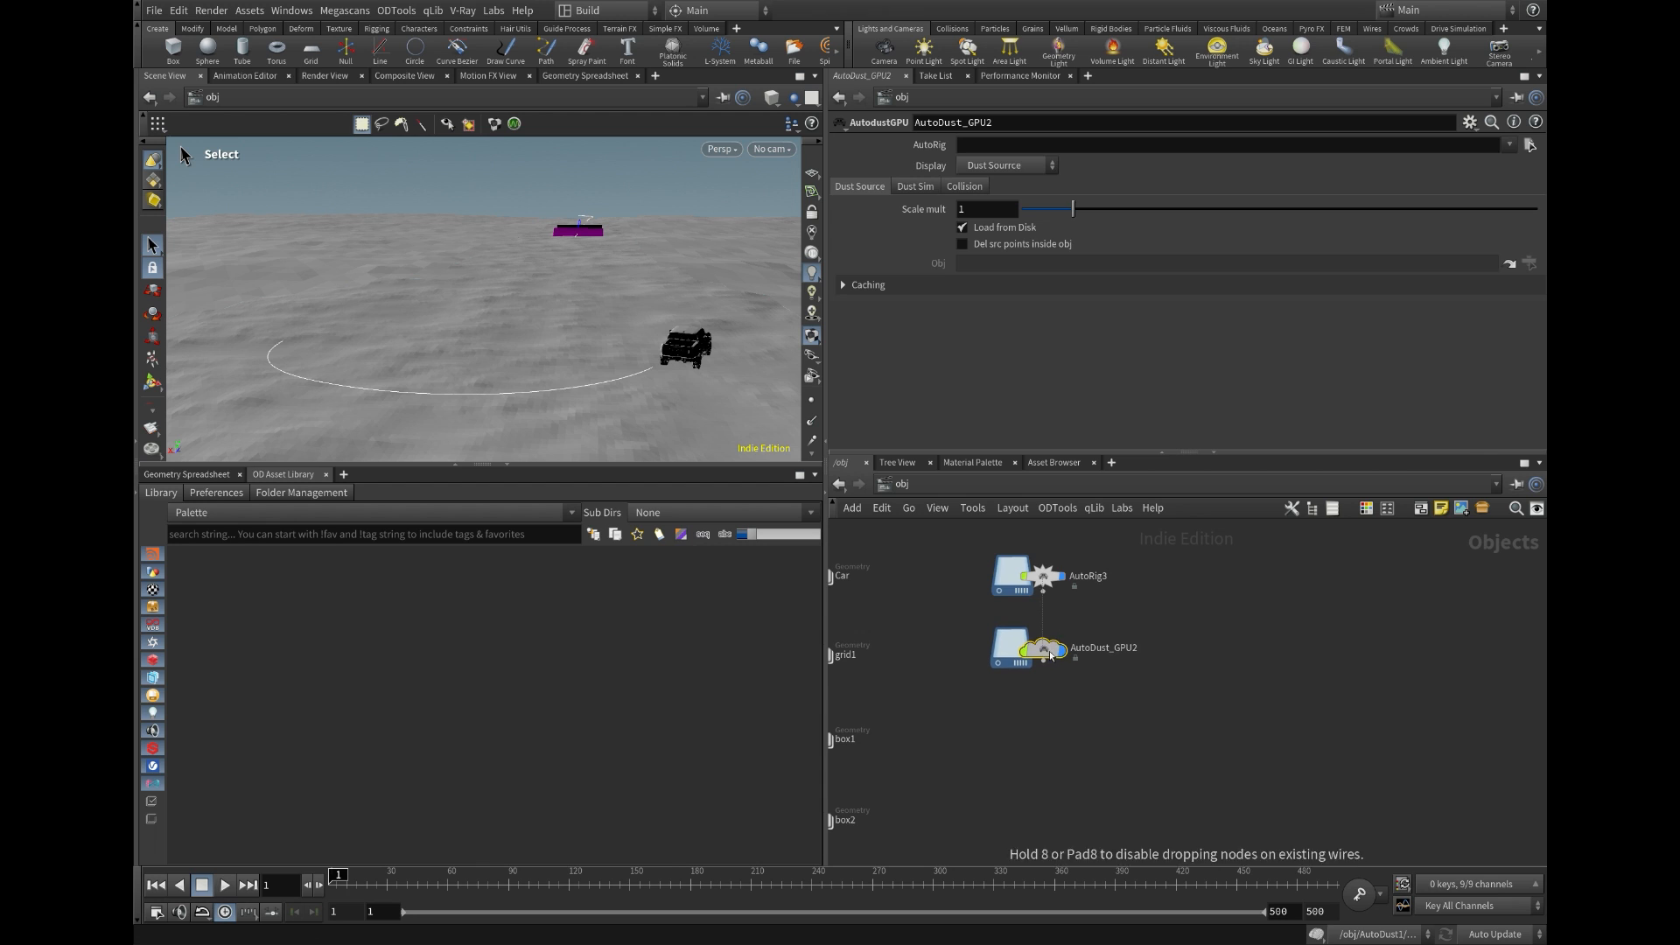
Inspect inside the AutoDust_GPU2 network, then return to /obj.
double_click(1044, 648)
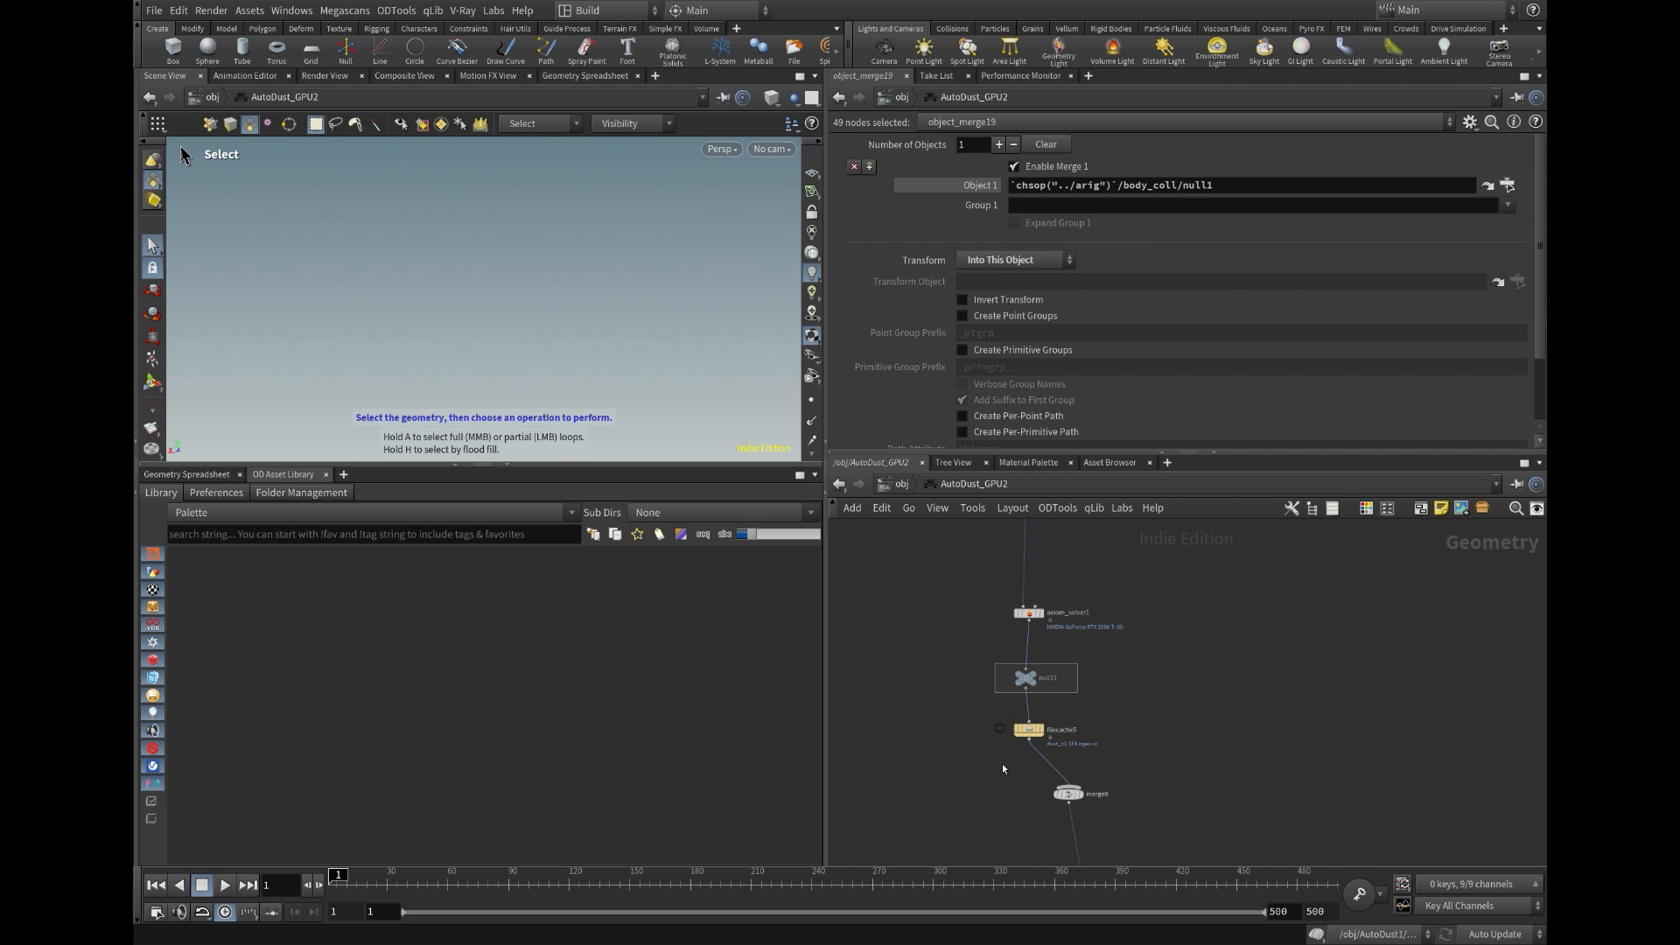
left_click(1028, 612)
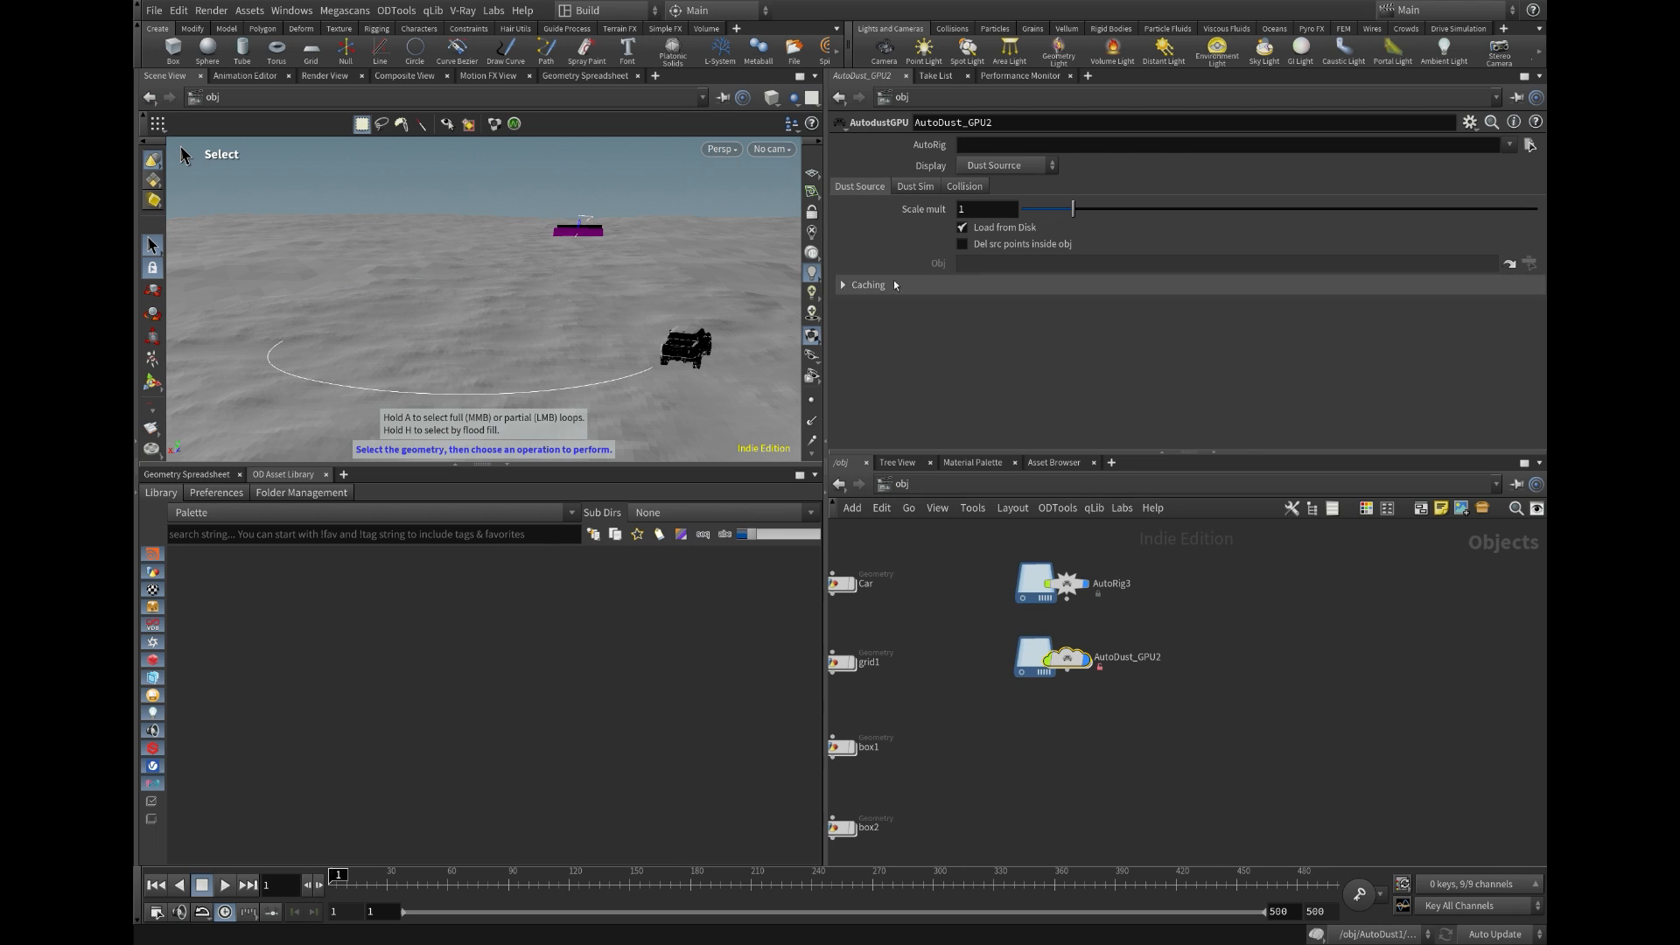
Set AutoRig to /obj/AutoRig3 and Scale mult to 0.98, reviewing the Collision settings.
left_click(842, 283)
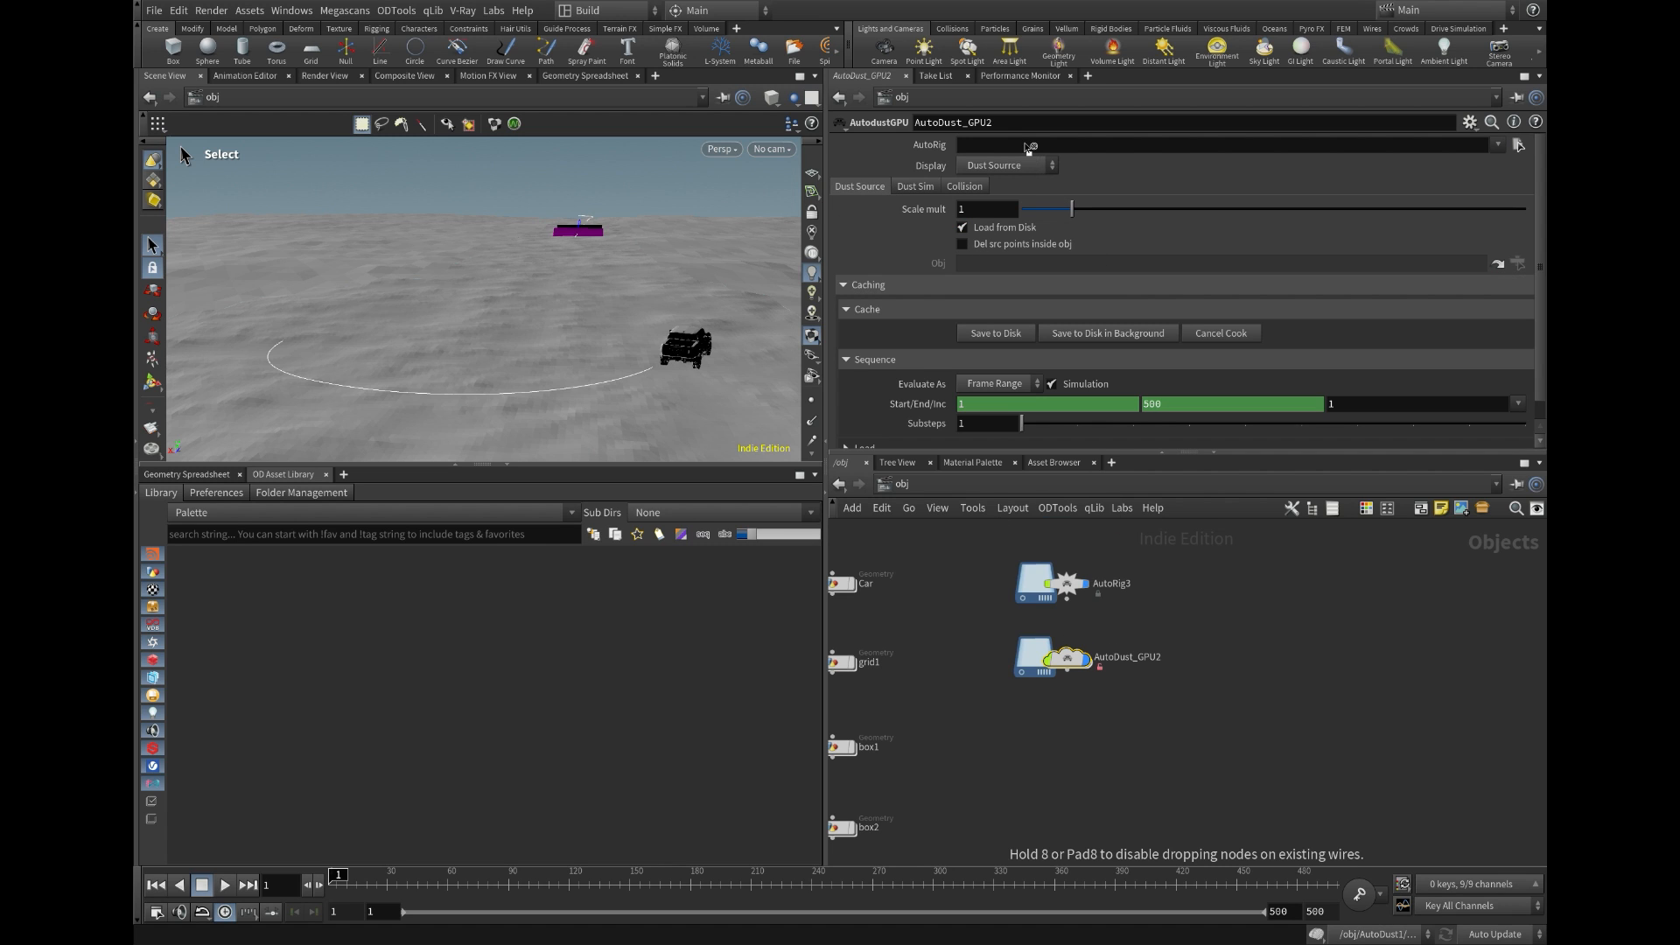
type("/obj/AutoRig3")
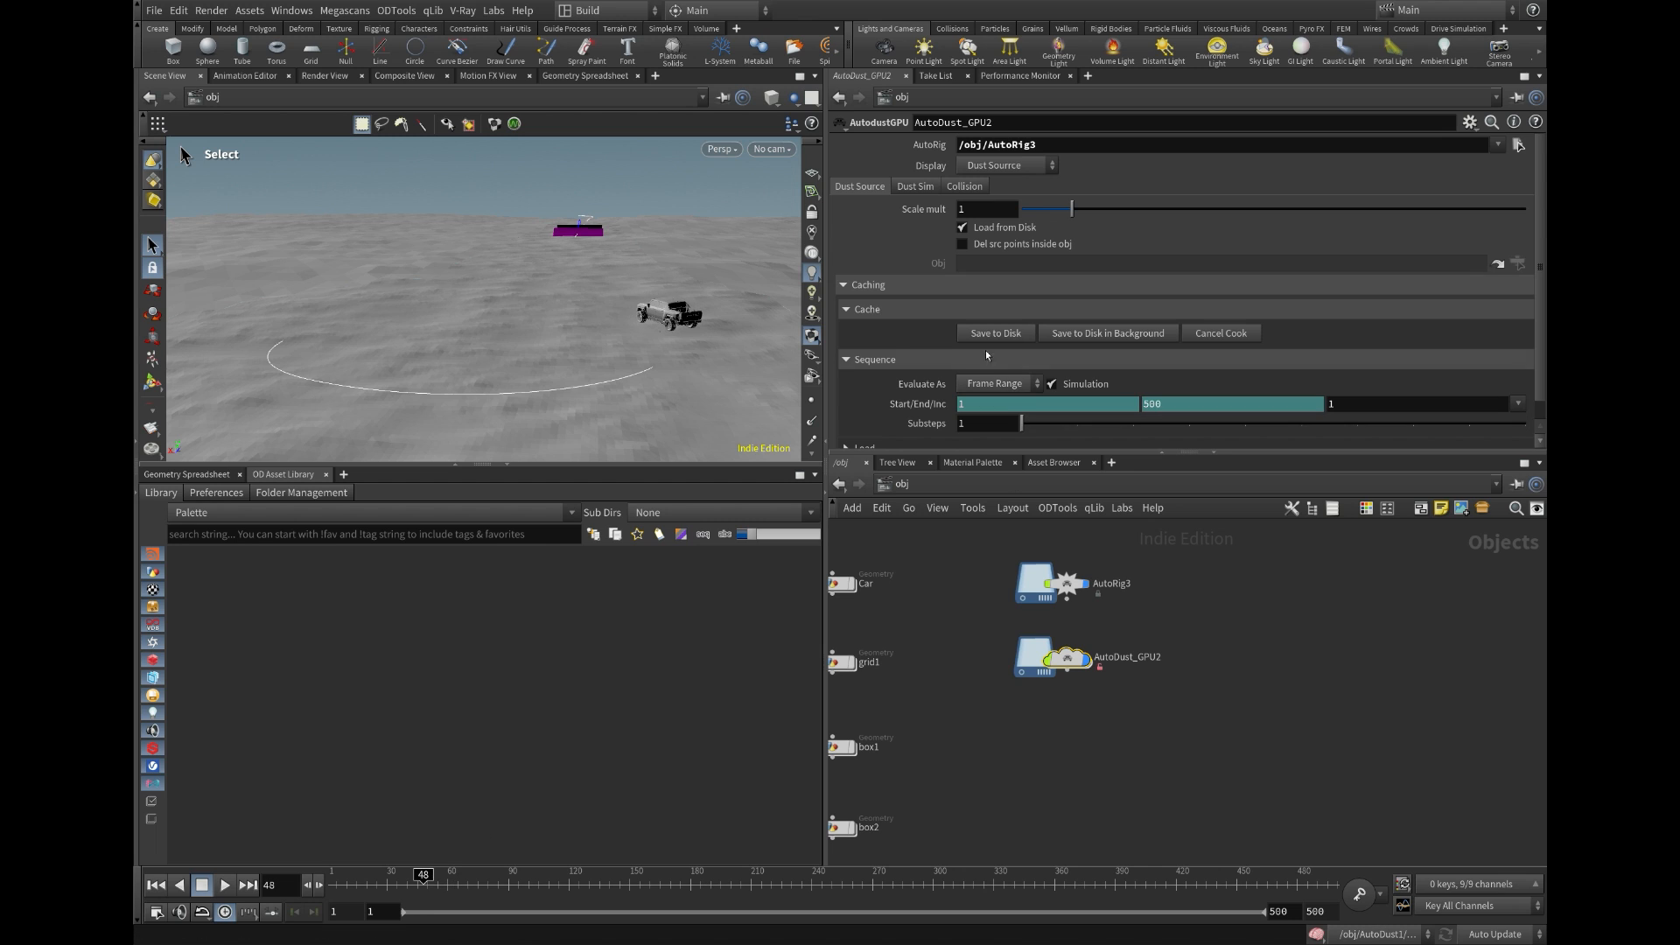
left_click(994, 332)
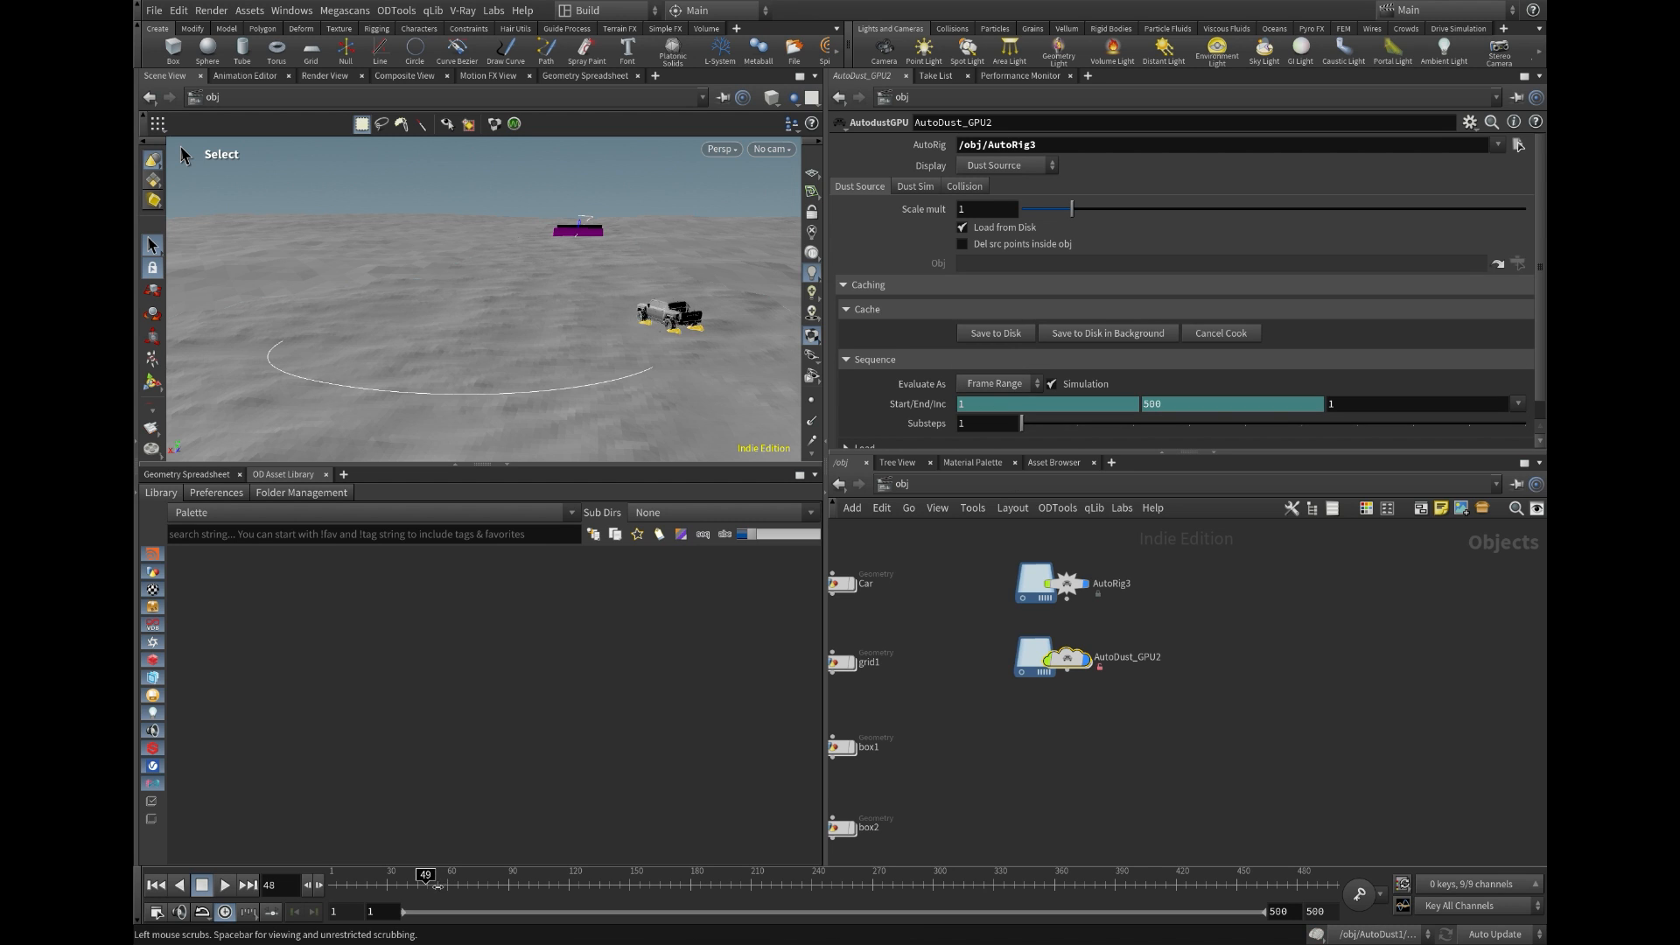
left_click_drag(425, 874, 692, 874)
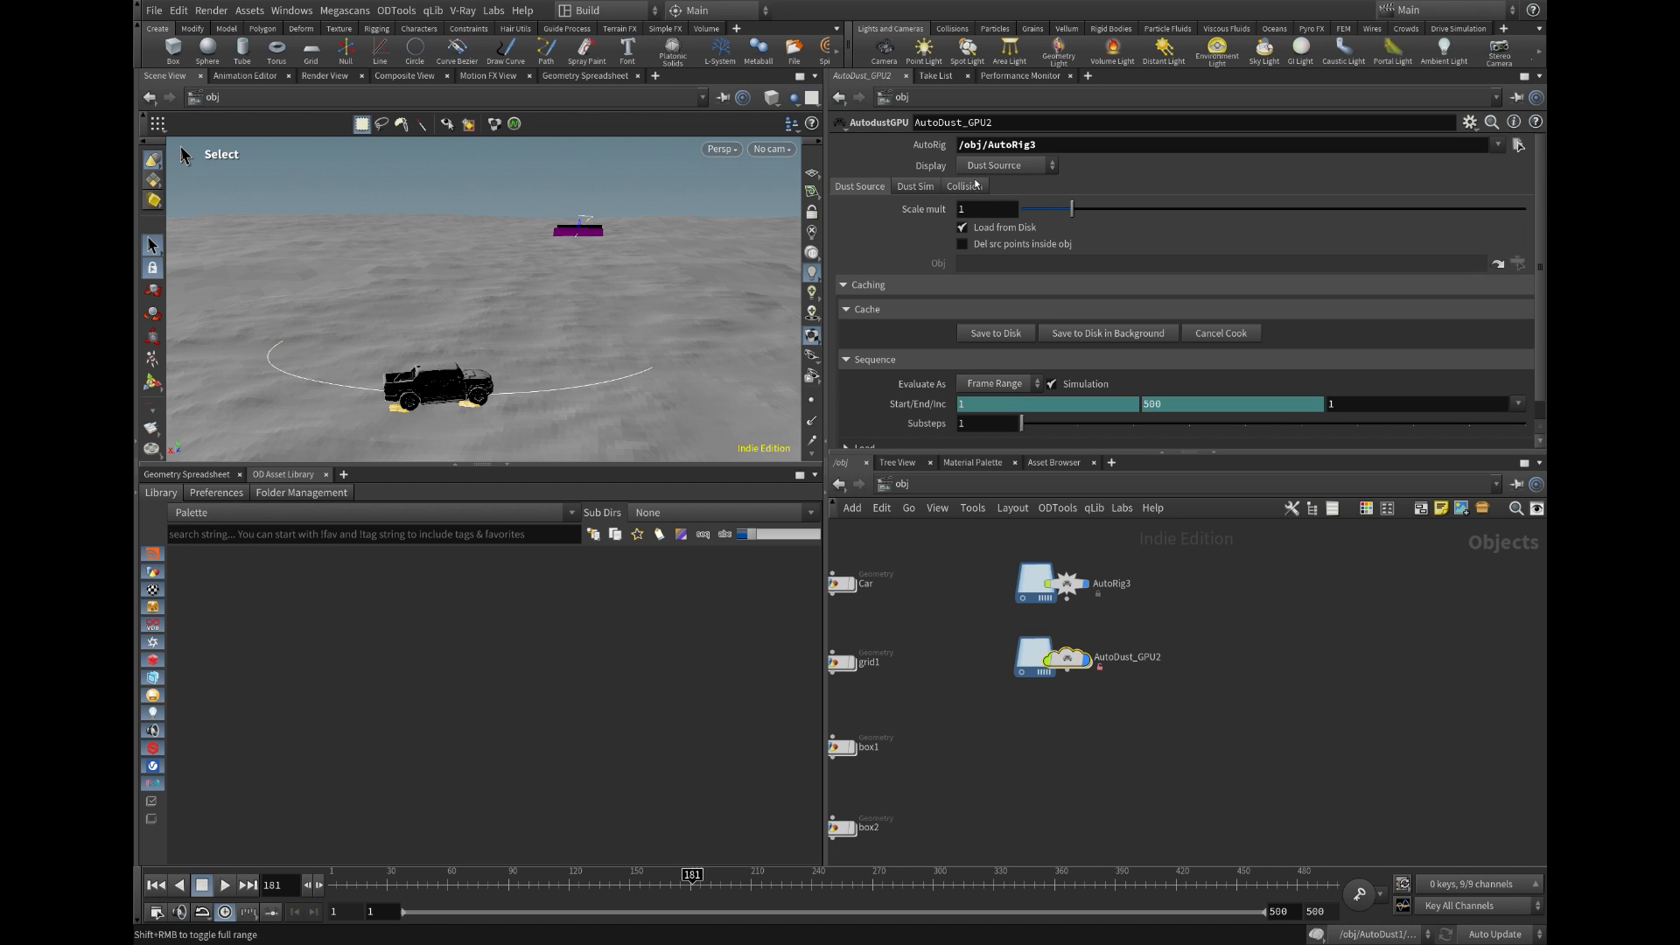
left_click_drag(1071, 209, 1069, 209)
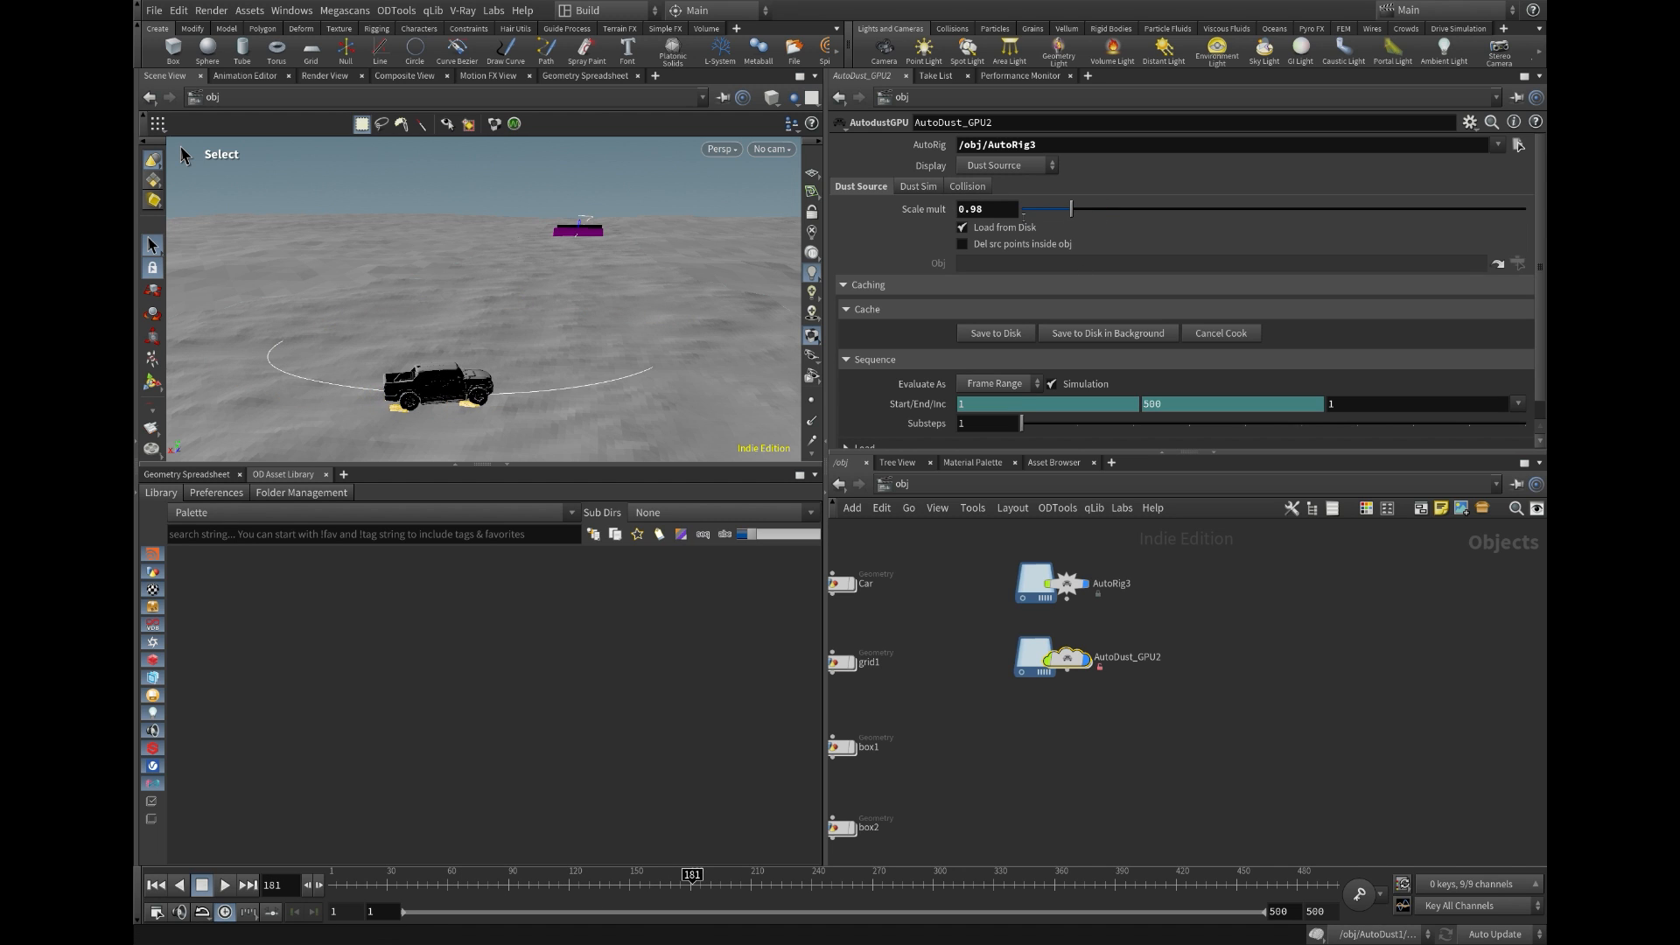
left_click(963, 185)
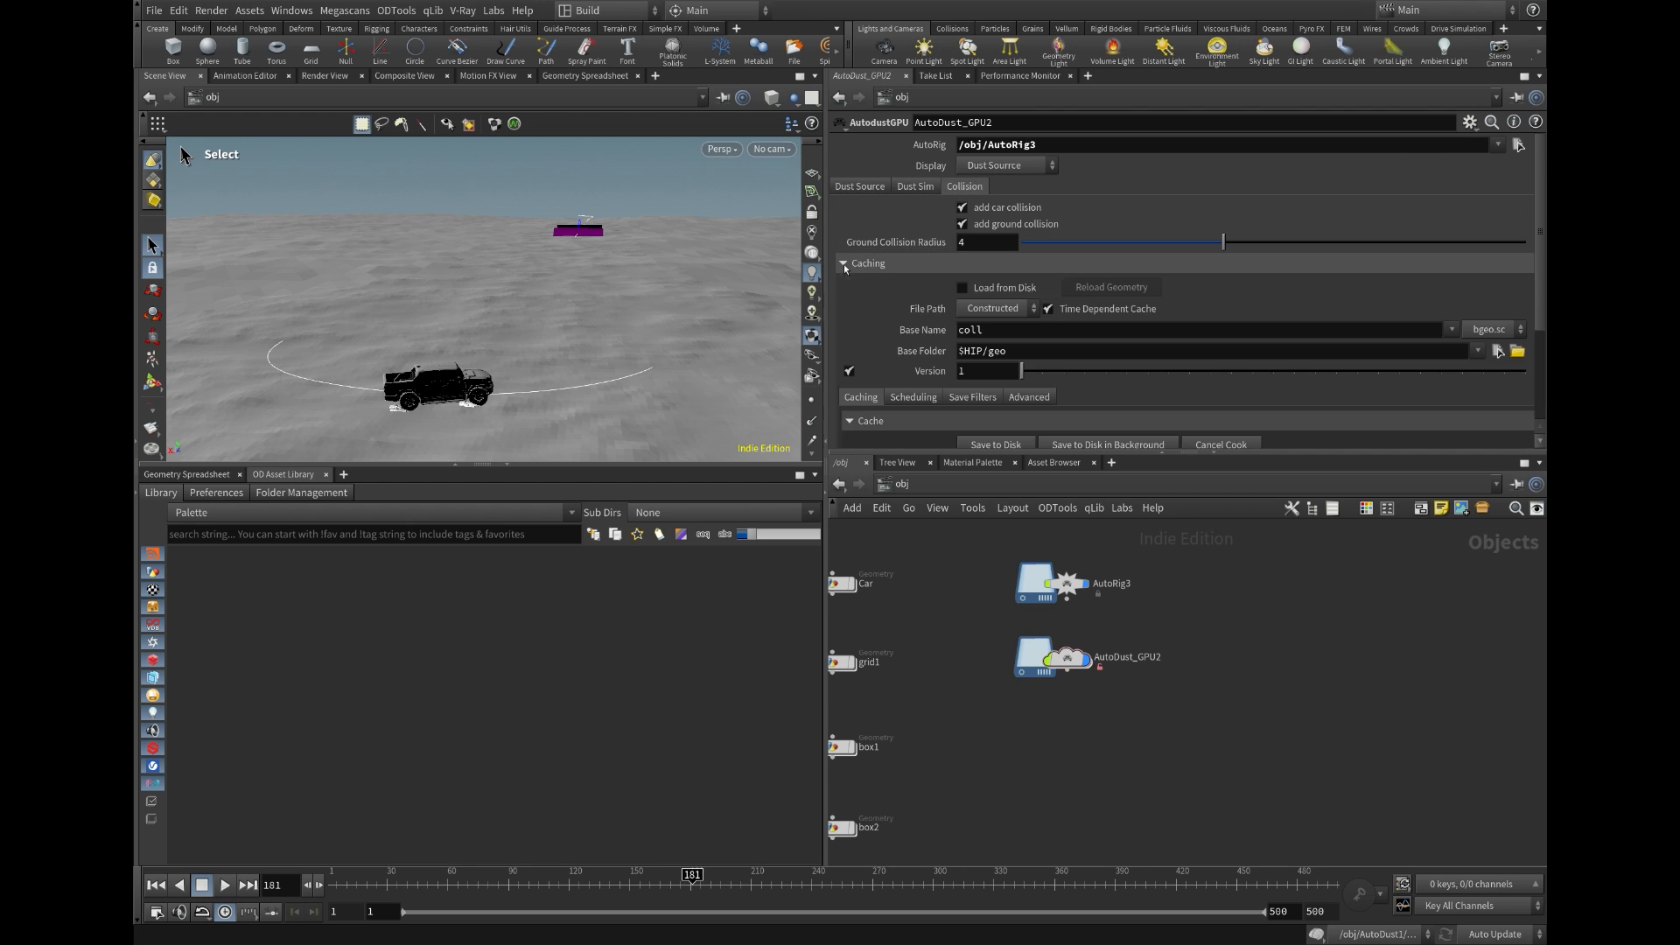
left_click(993, 445)
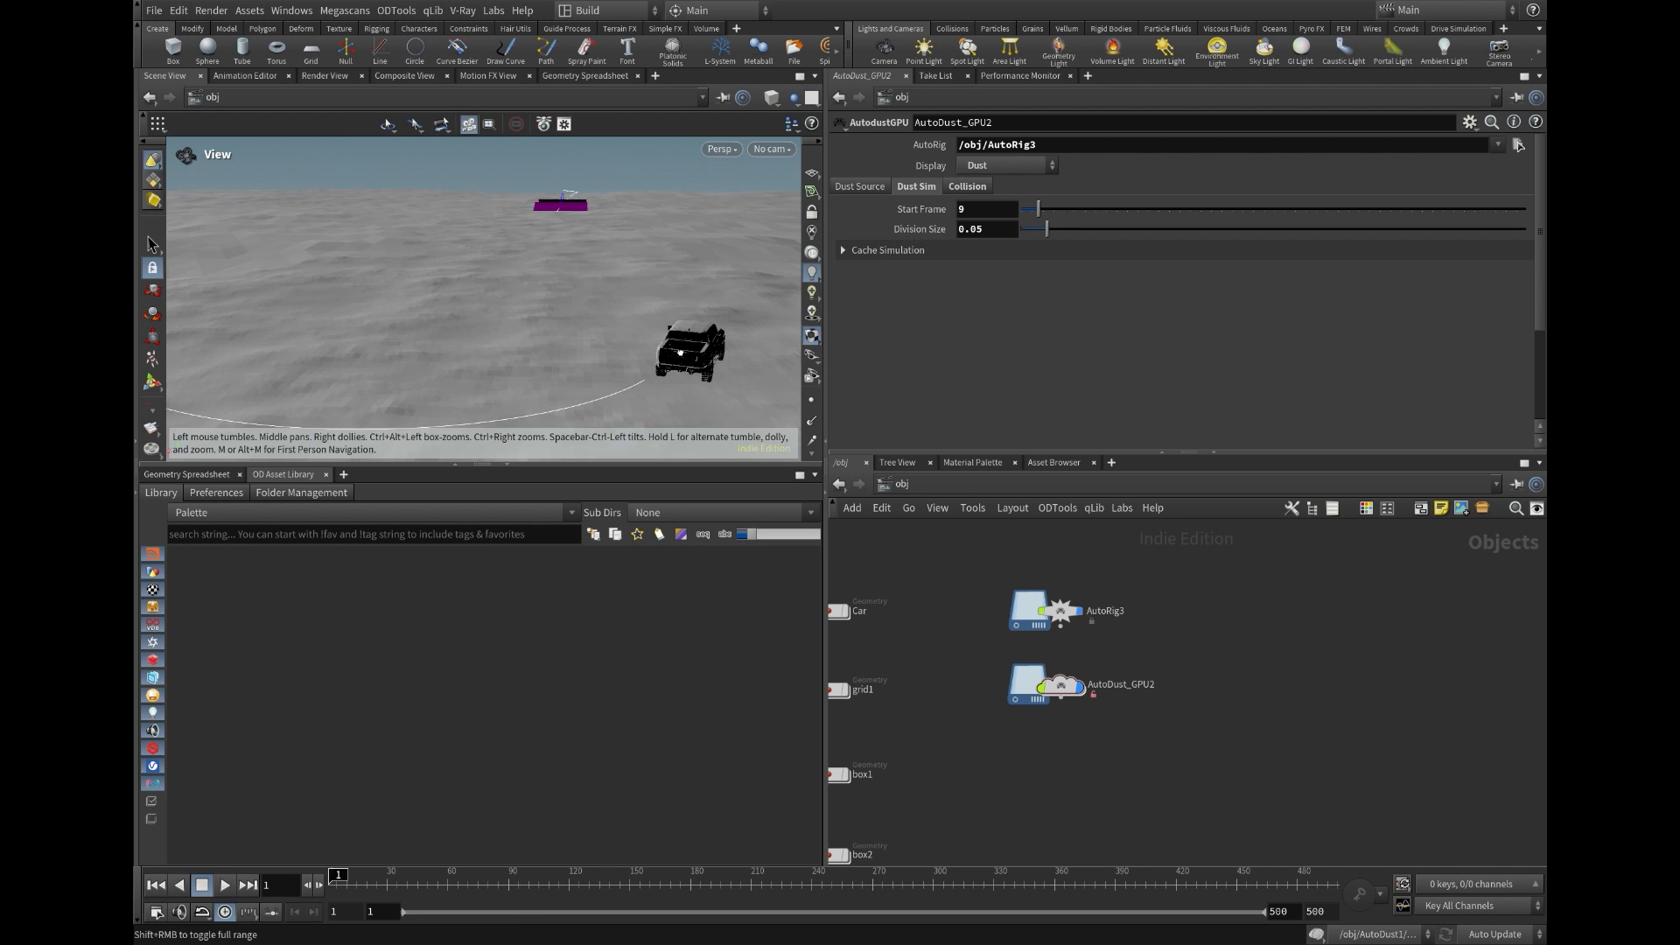
Play the dust sim and Save to Disk from the Dust Sim cache options.
left_click(223, 884)
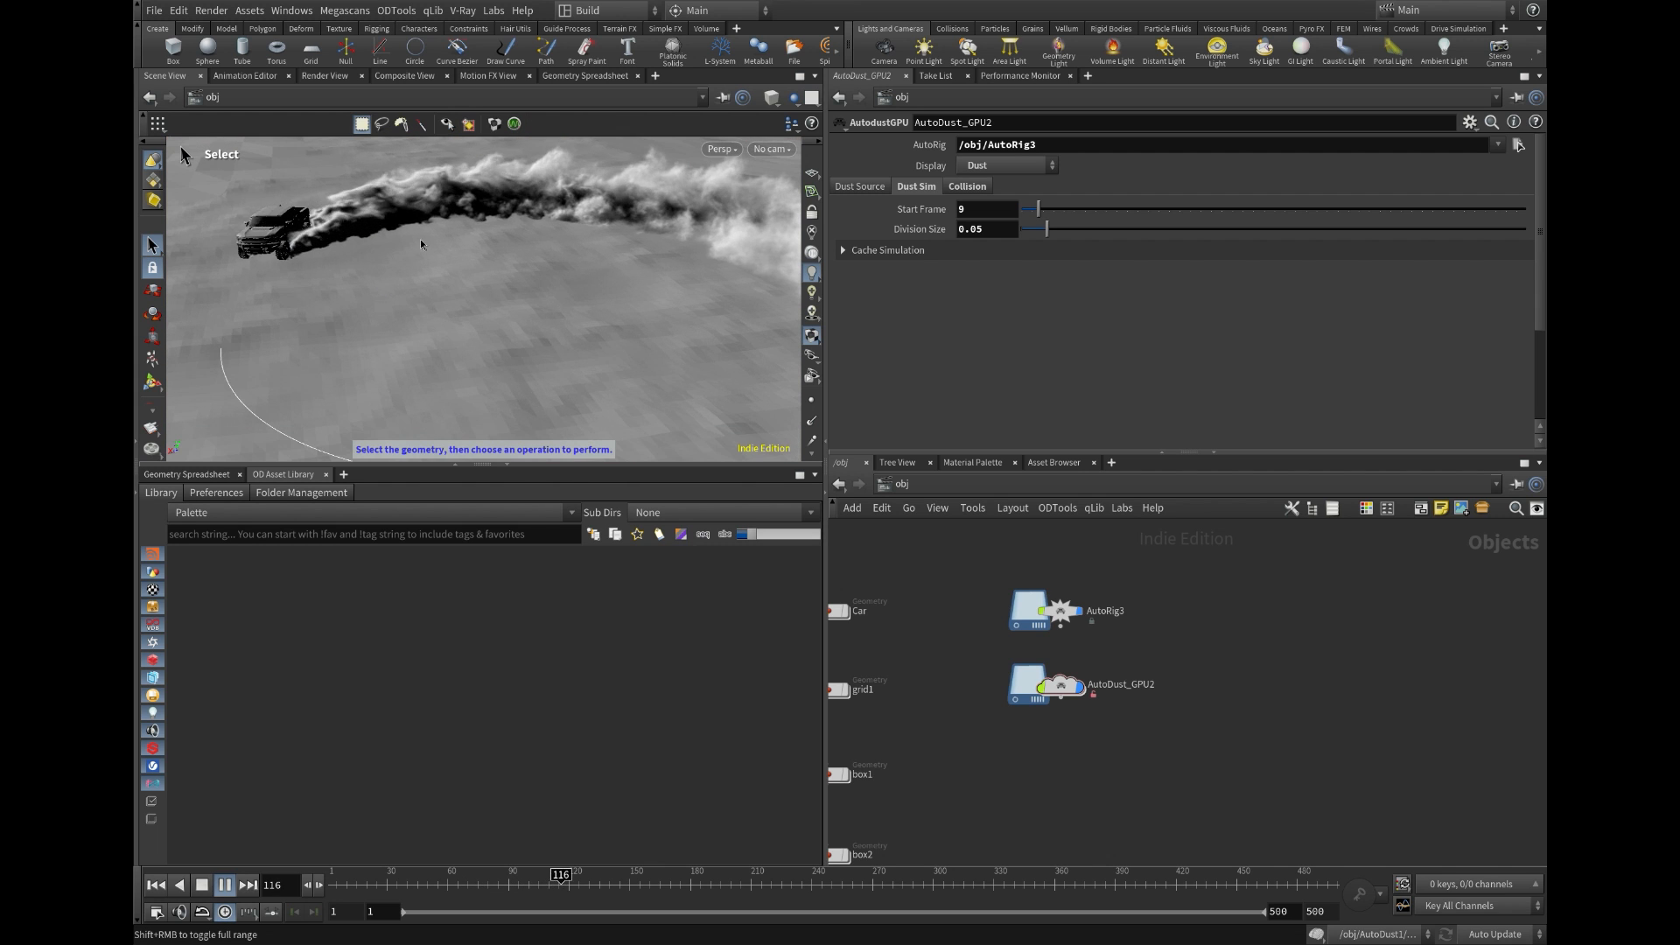
left_click(844, 249)
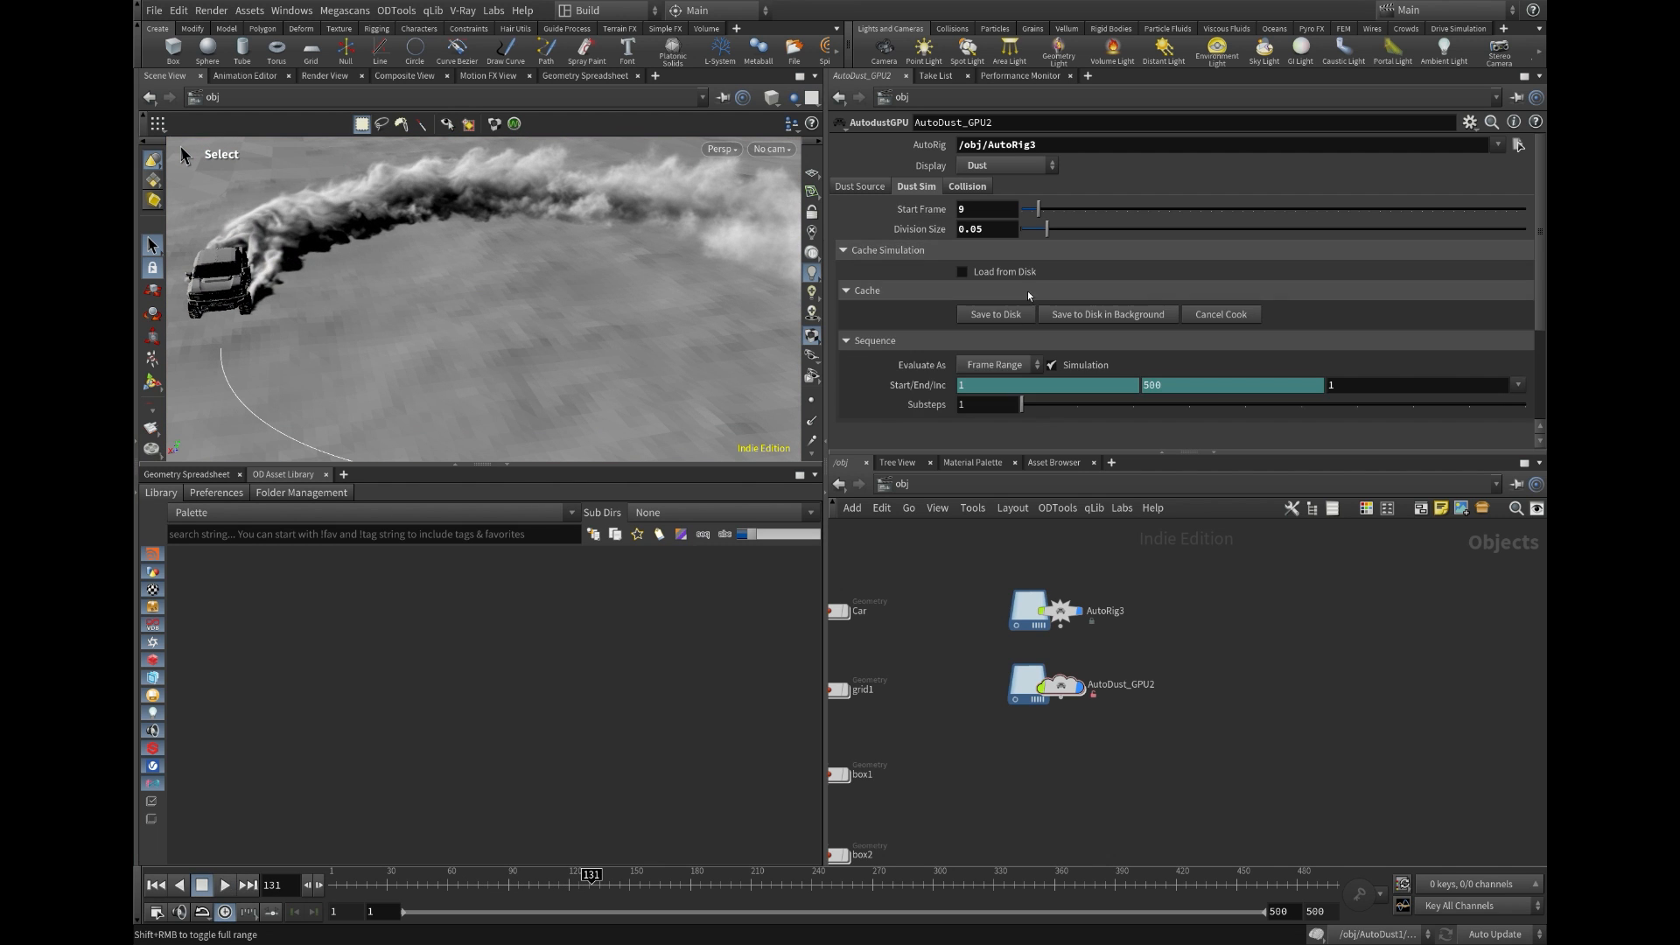
left_click(994, 314)
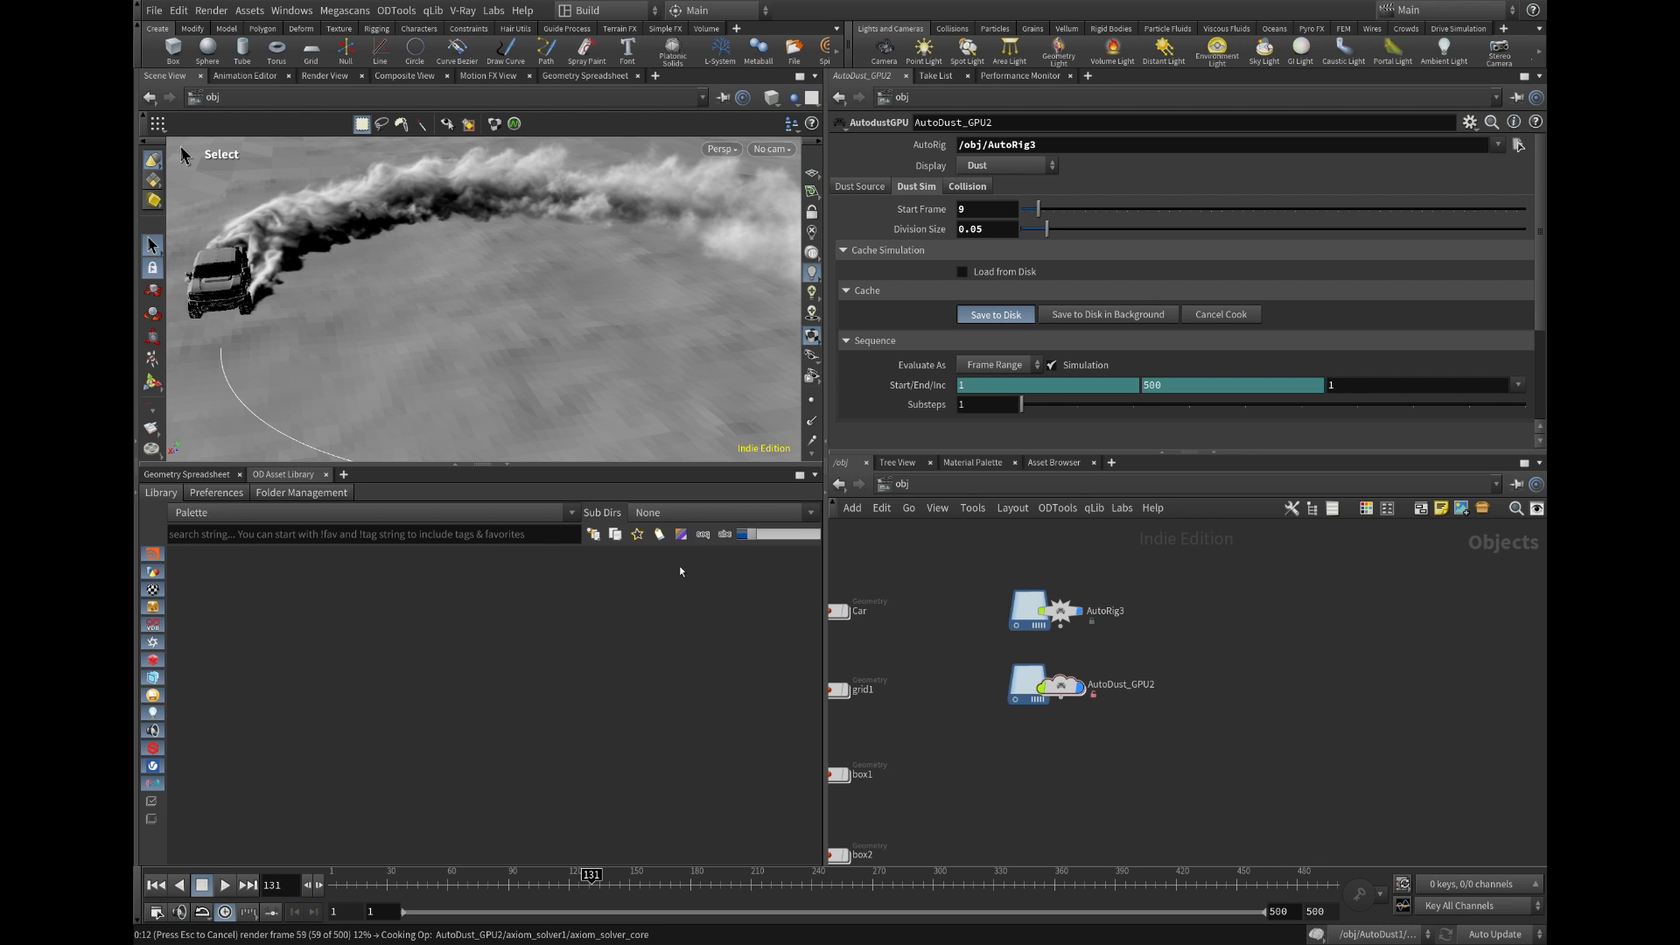